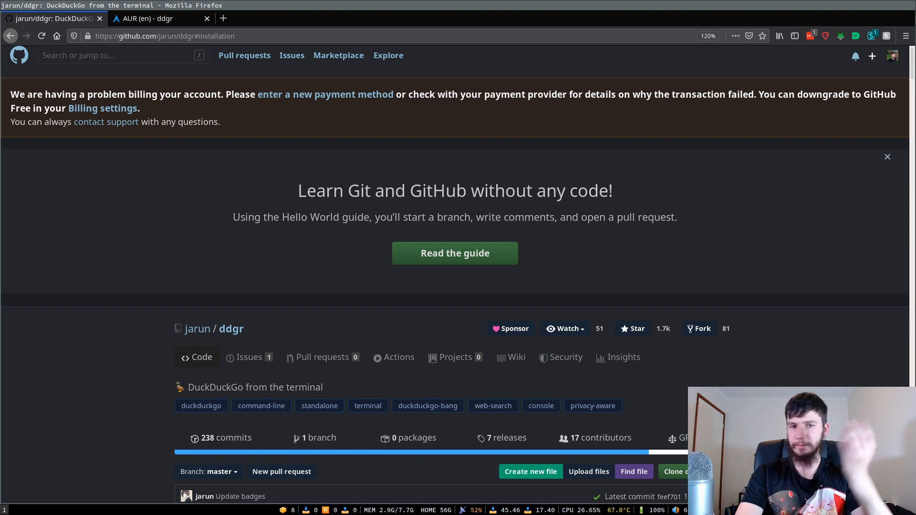
mouse_move(571, 165)
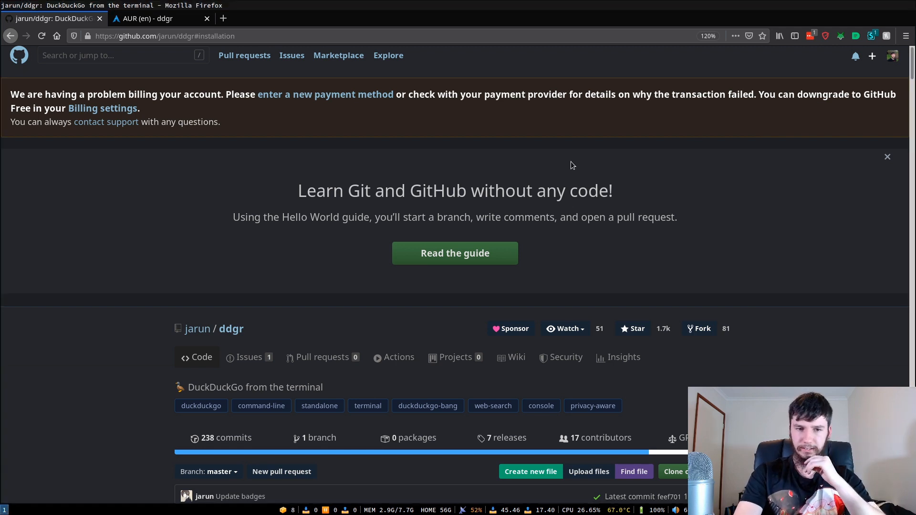
Scroll the ddgr README down to the Installation section and point at the AUR link
scroll("down", 3)
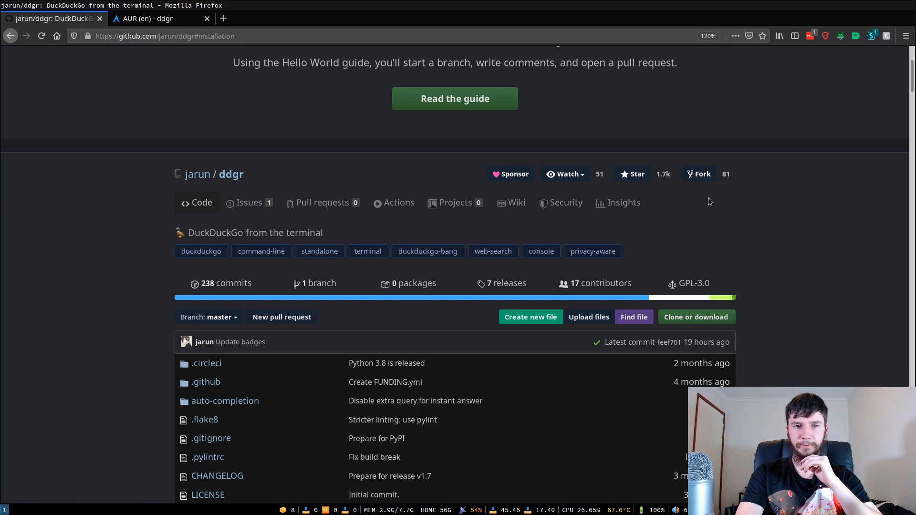
scroll("down", 3)
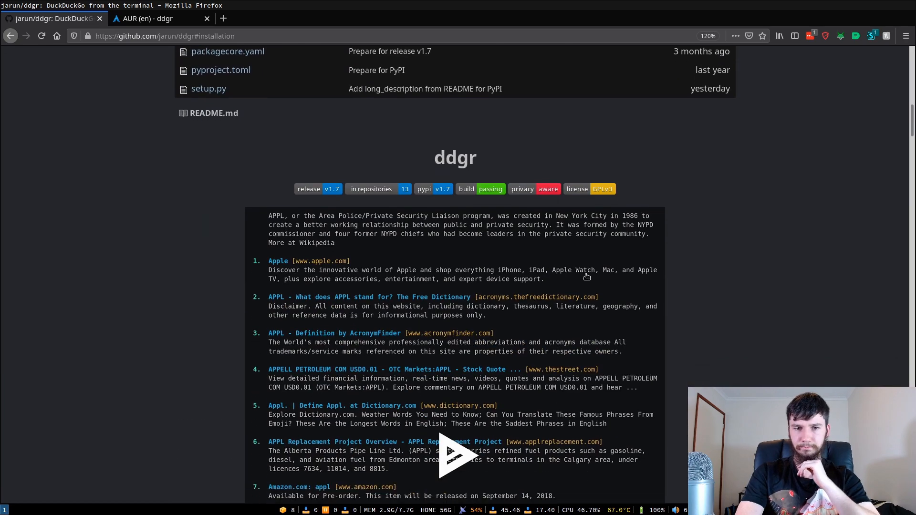
scroll("down", 3)
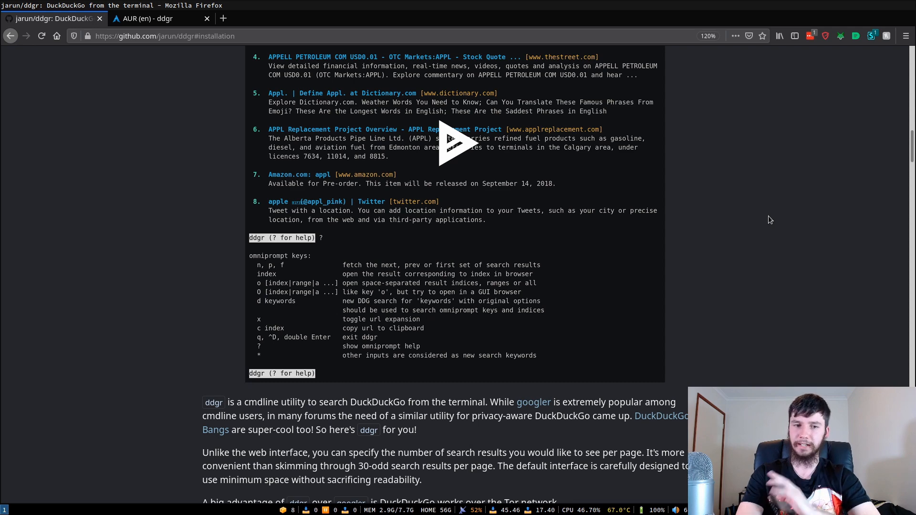
scroll("down", 3)
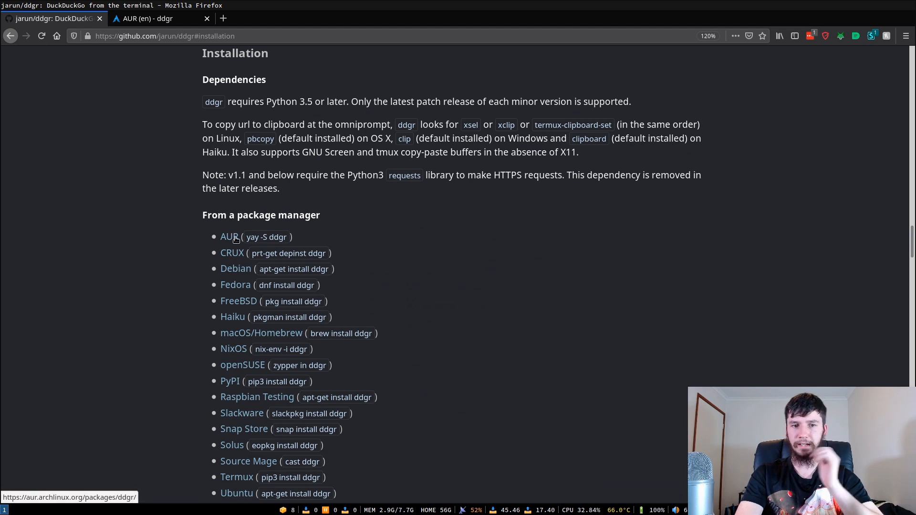
double_click(257, 238)
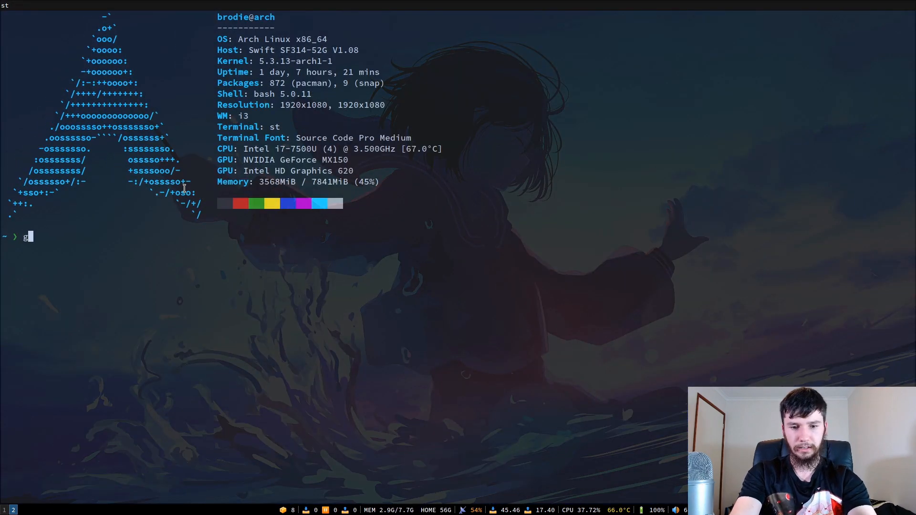
type("clone")
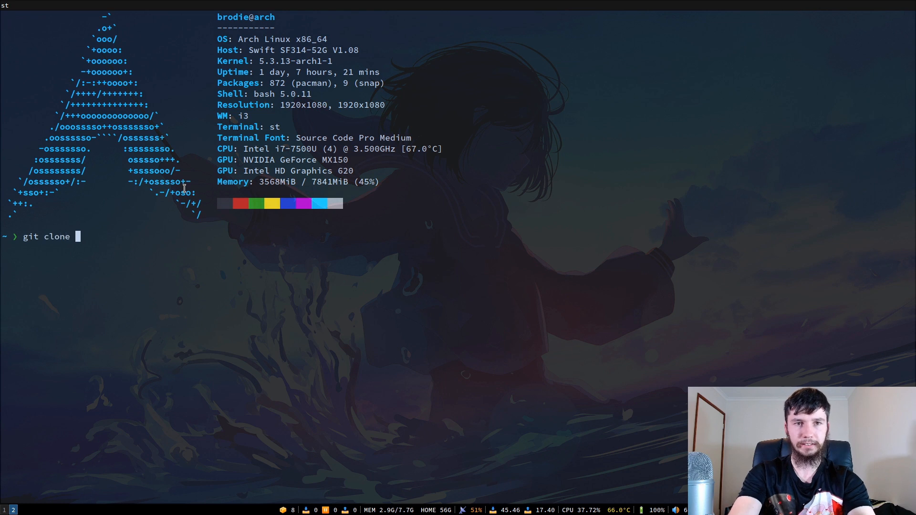
type("https://aur.archlinux.org/ddgr.git")
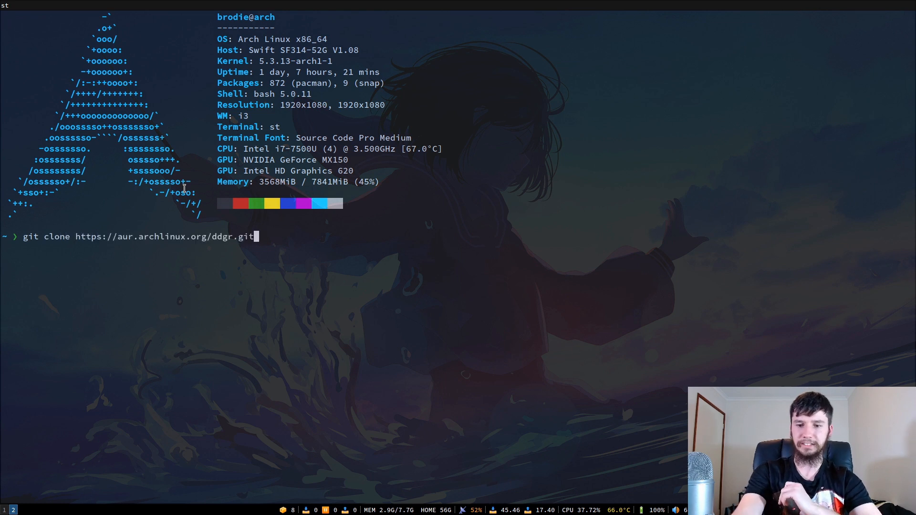
key("Return")
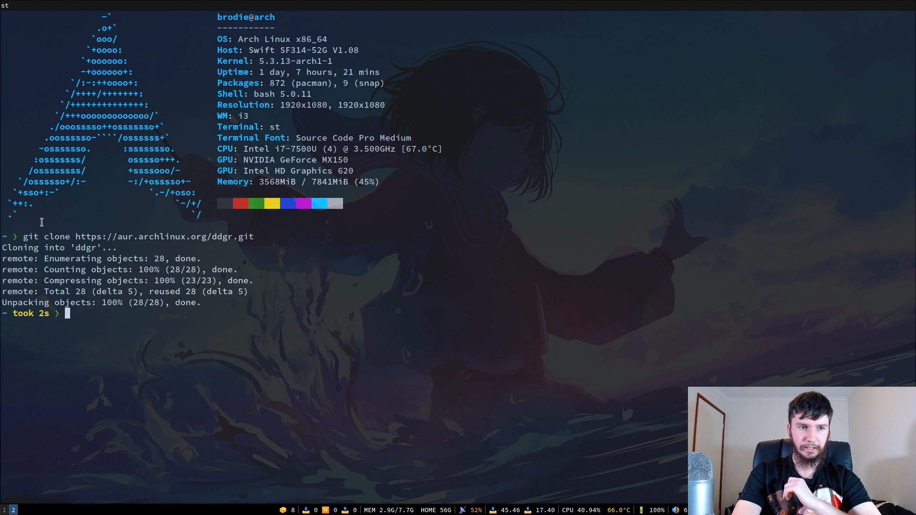
Build ddgr in ddgr/ with makepkg -si and answer n at the reinstall prompt
type("cd")
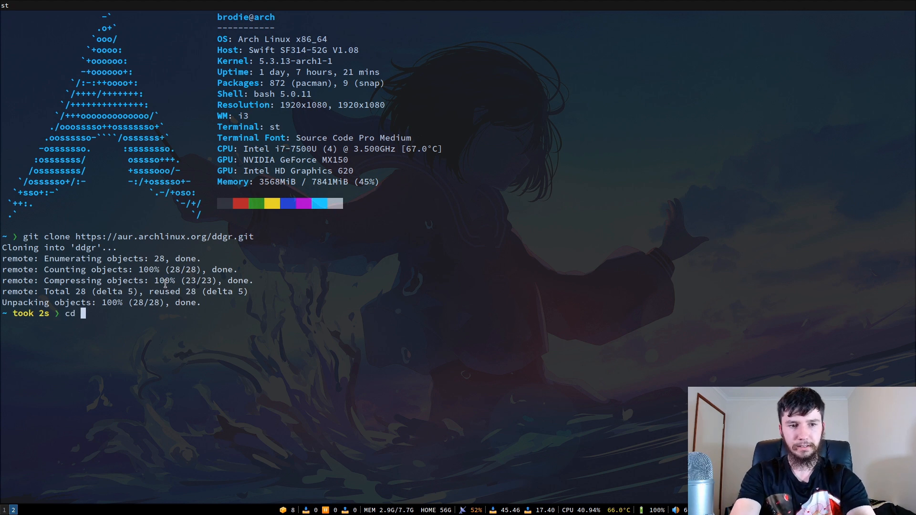
type("ddgr/")
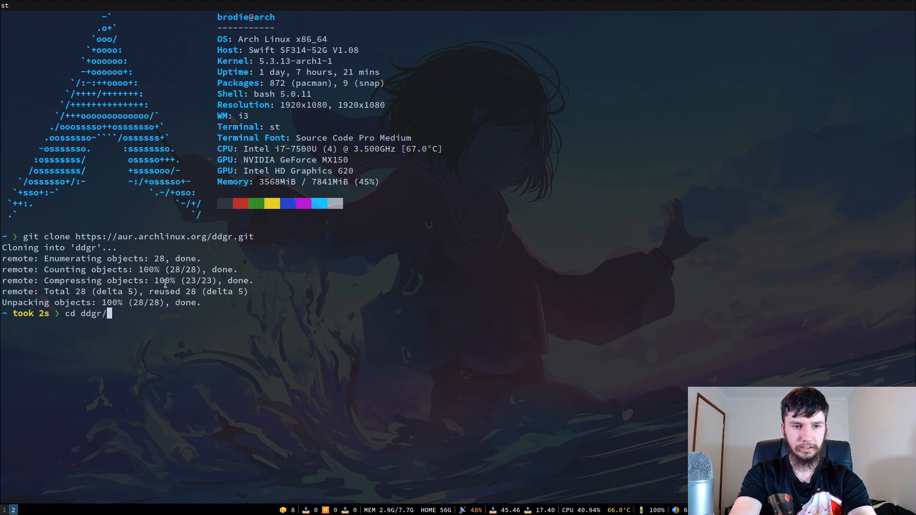
type("sudo")
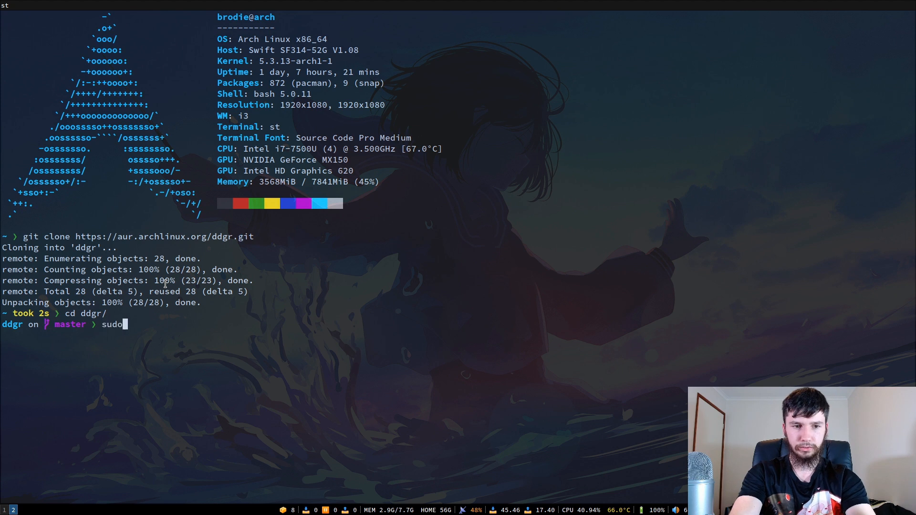
type("makepkg -si")
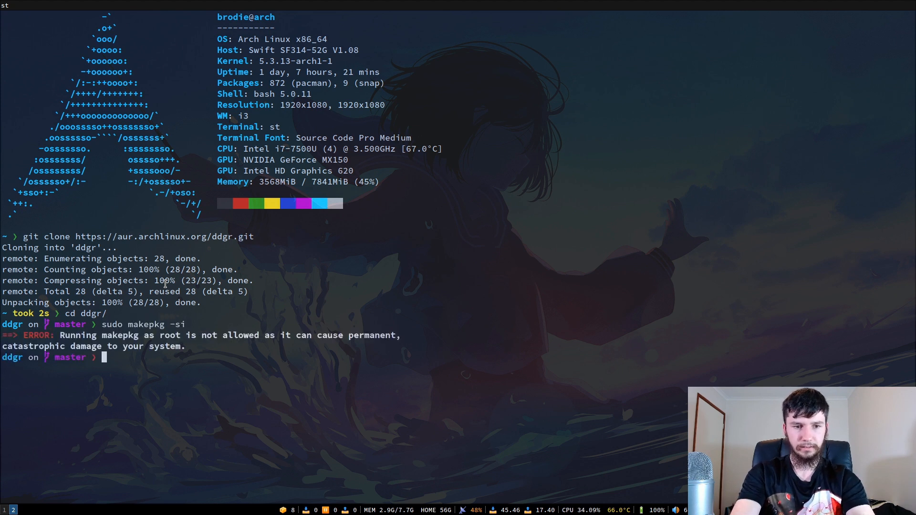
type("sudo makepkg -si")
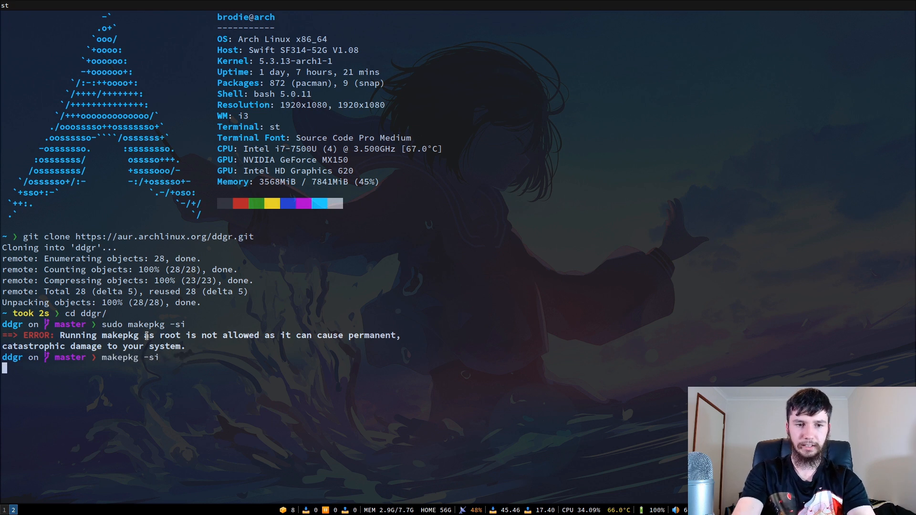
key("Return")
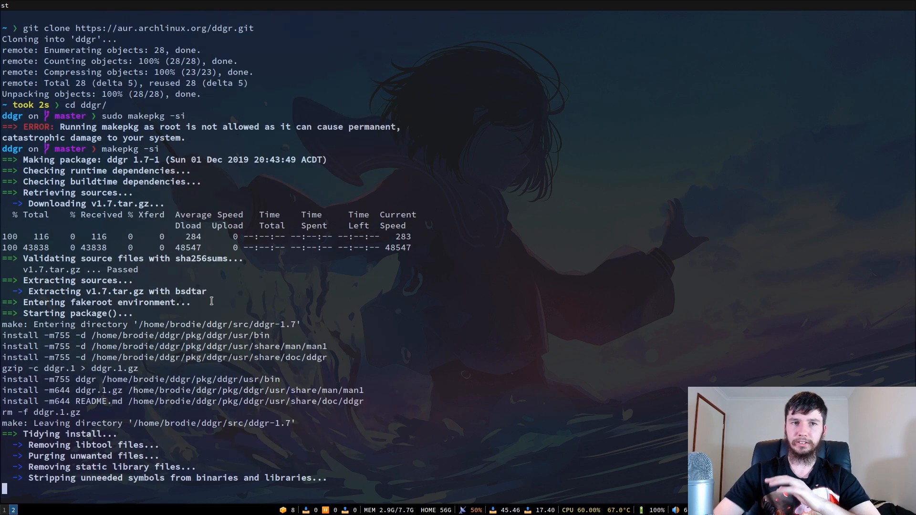
type("n")
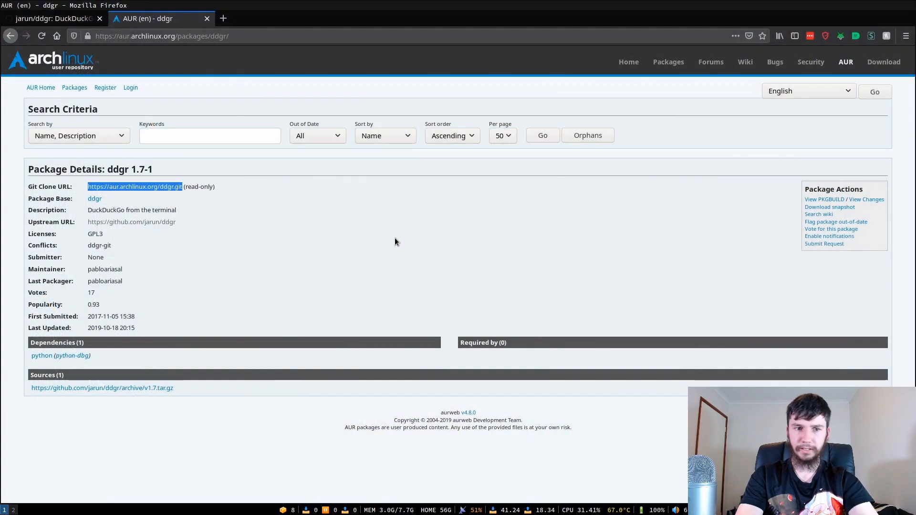
Return to the GitHub README and scroll down to the Usage command-line options
left_click(53, 18)
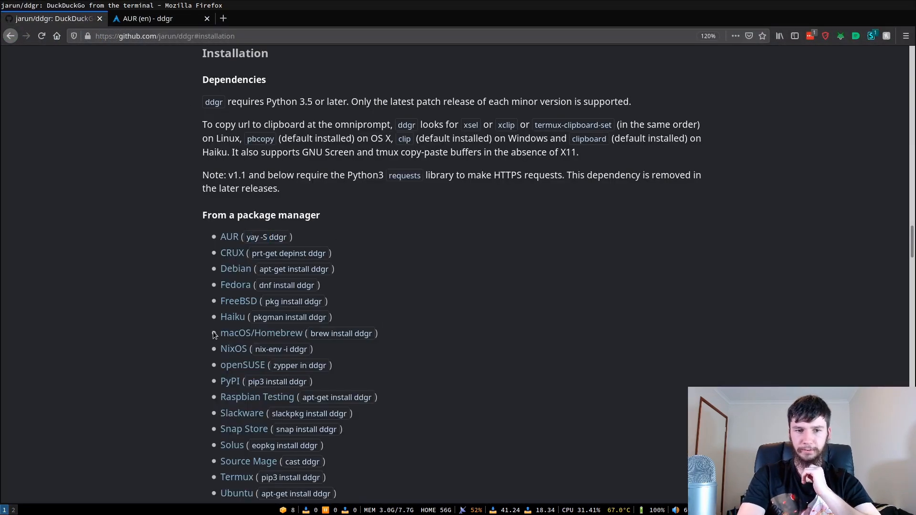
mouse_move(374, 344)
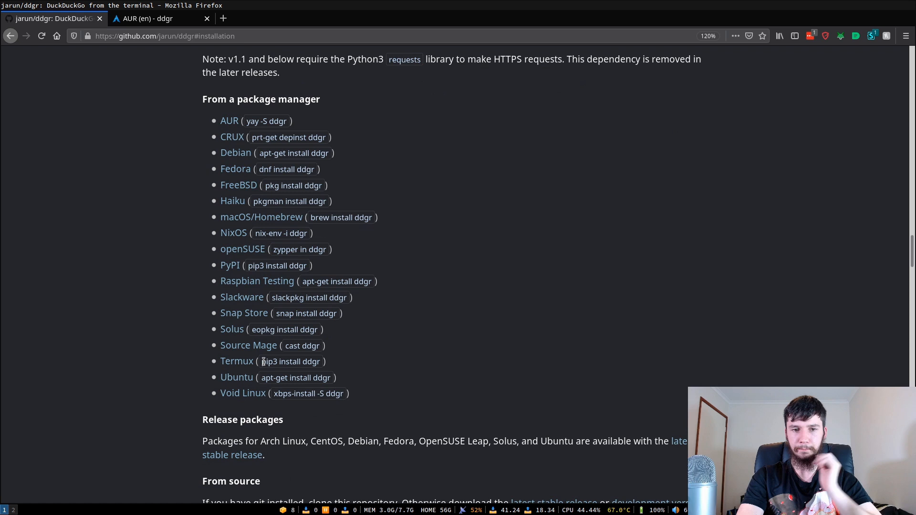
scroll("down", 3)
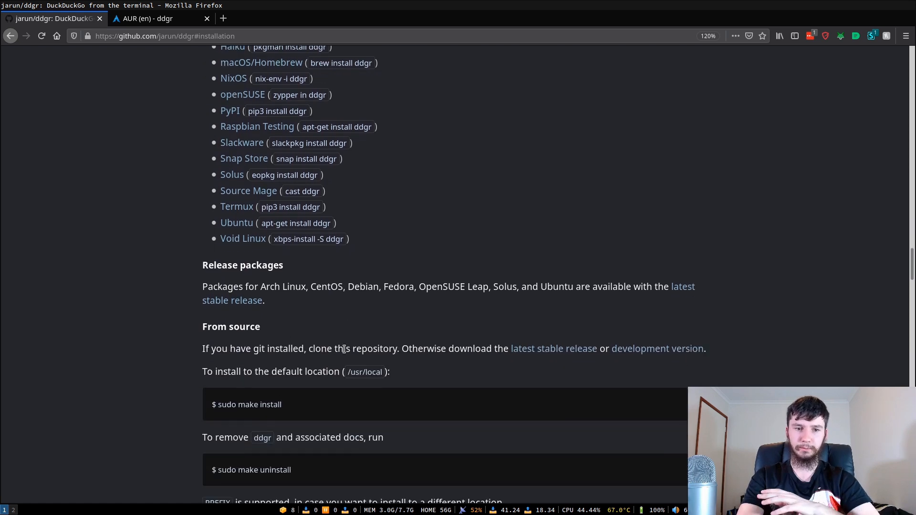
scroll("down", 3)
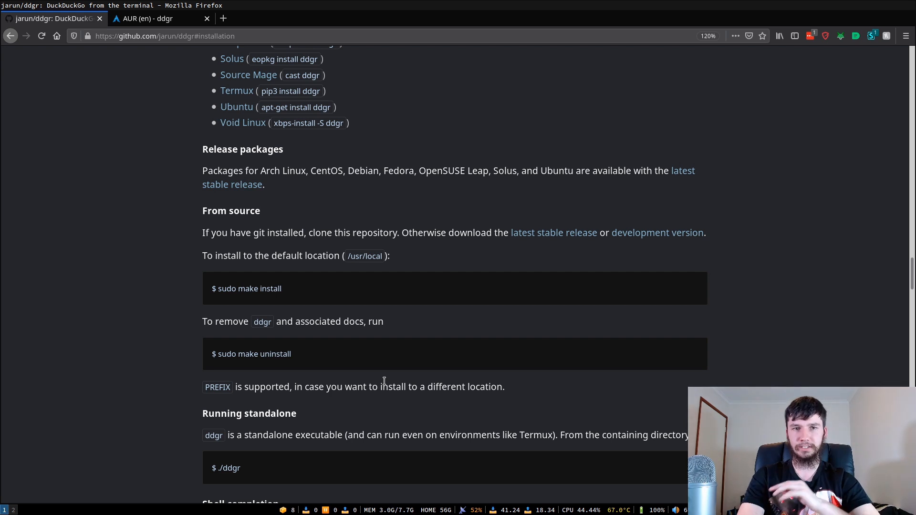
scroll("down", 3)
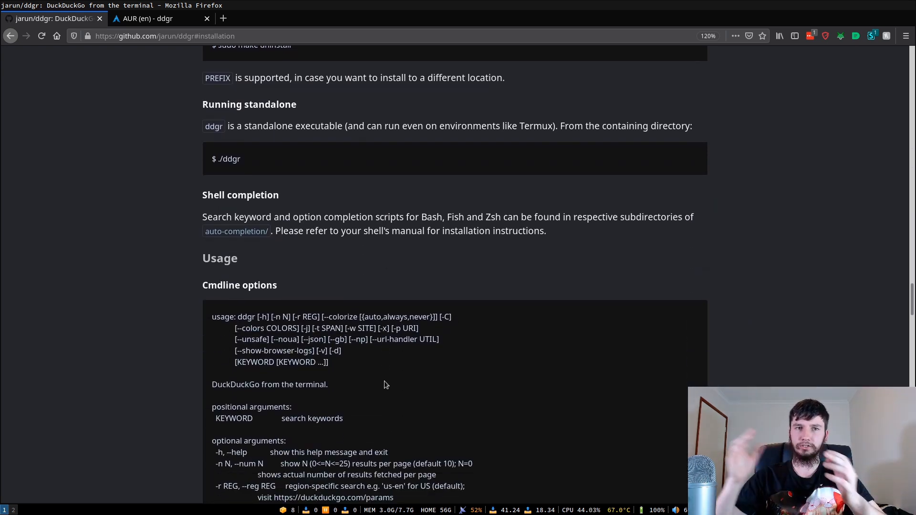
scroll("down", 3)
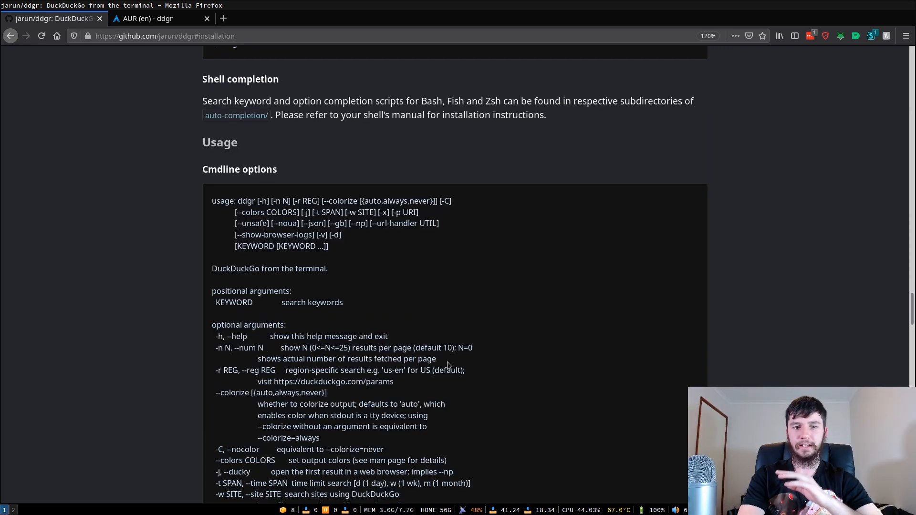
scroll("down", 3)
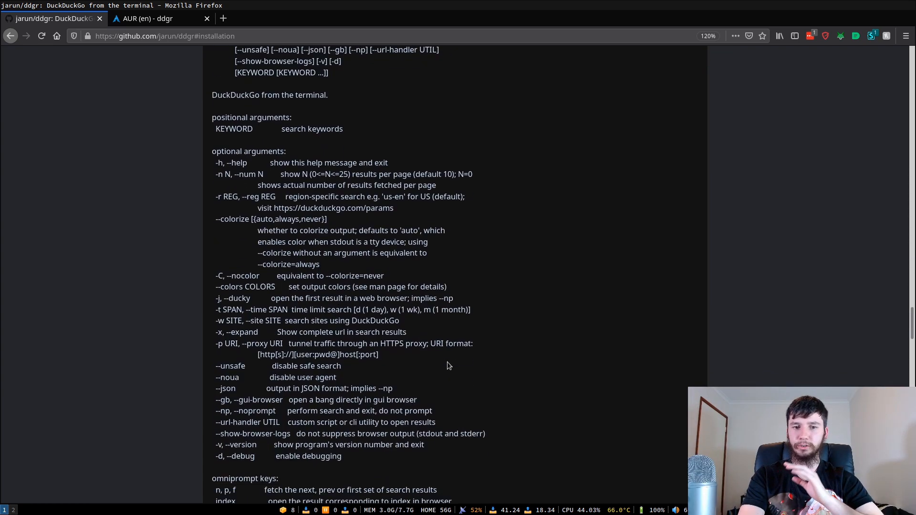
scroll("down", 3)
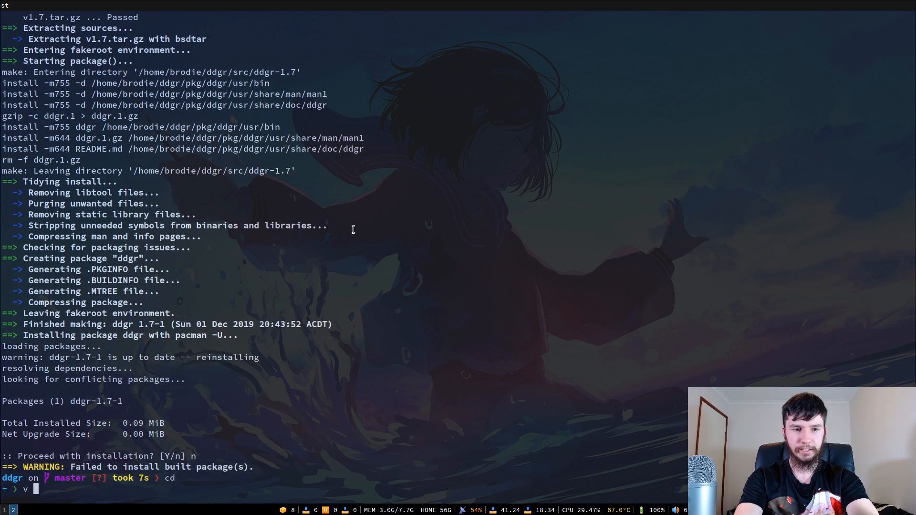
Open .bash_profile in Neovim to check the BROWSER export set to firefox
type(".bash_pri")
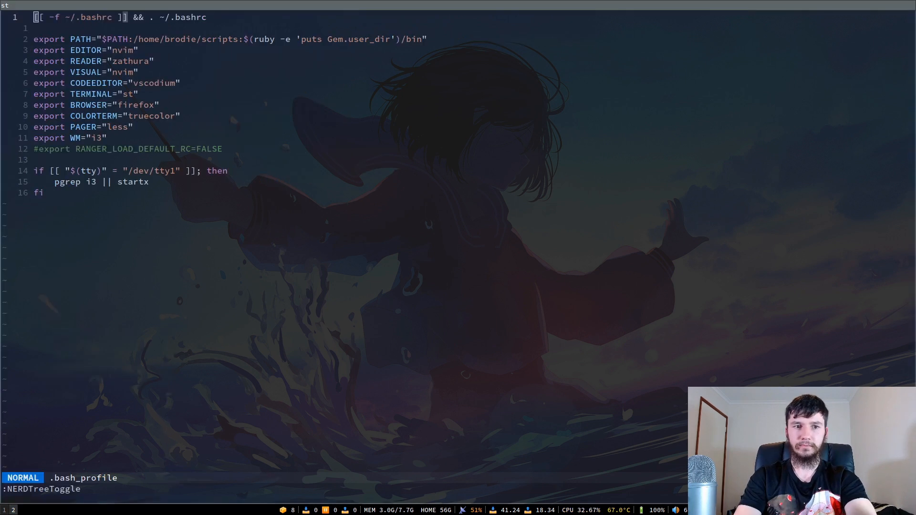
mouse_move(788, 215)
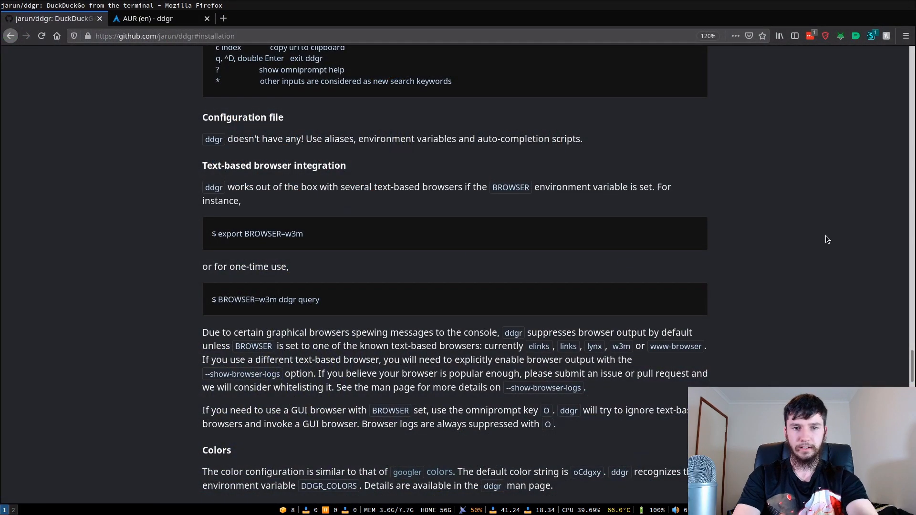
Scroll the README down to the Examples section with the hello world search
scroll("down", 3)
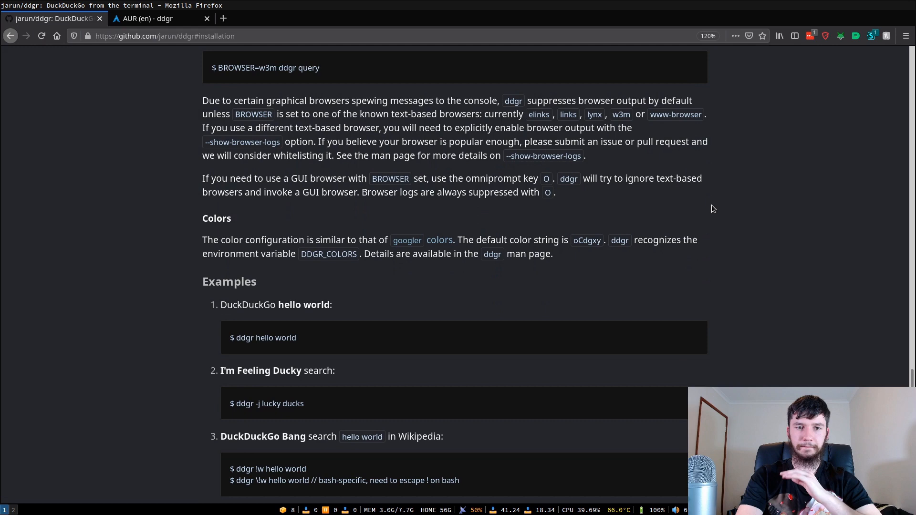
scroll("down", 3)
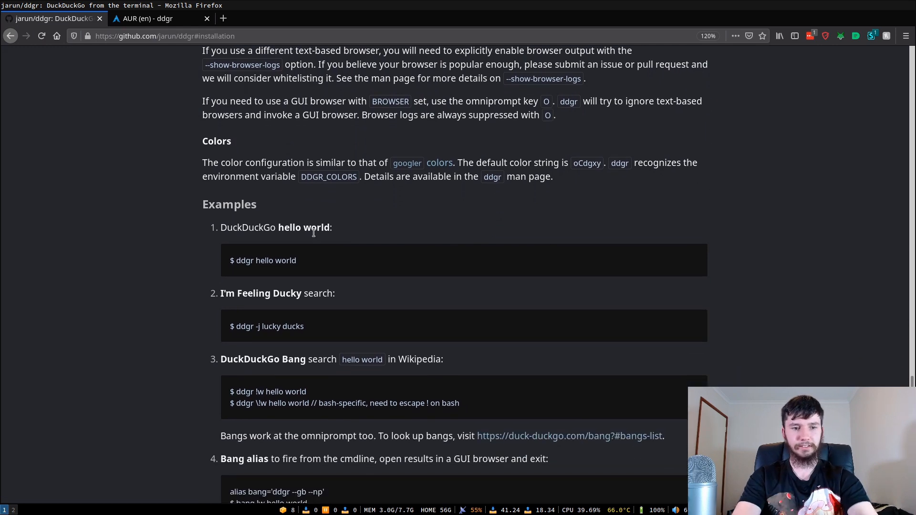
mouse_move(308, 261)
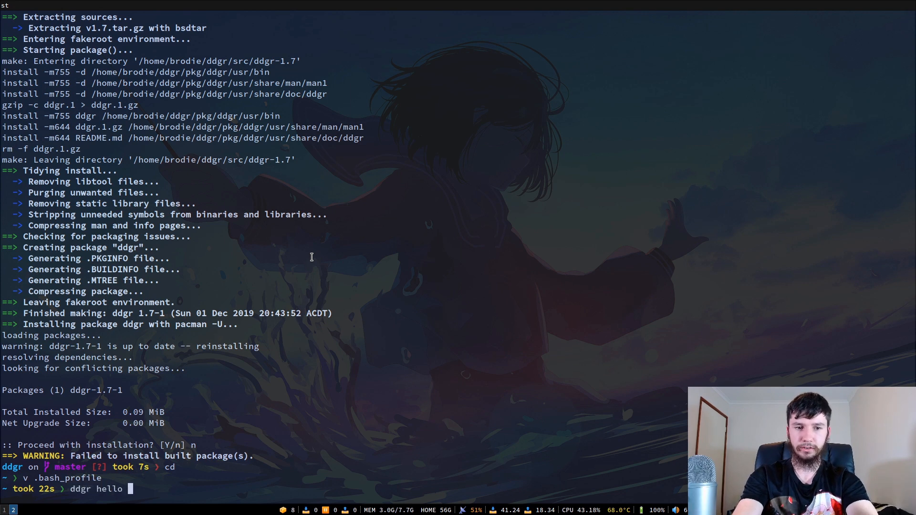
Search hello world in ddgr, show the ? help, and page with n, p and f back to the first page
type("world")
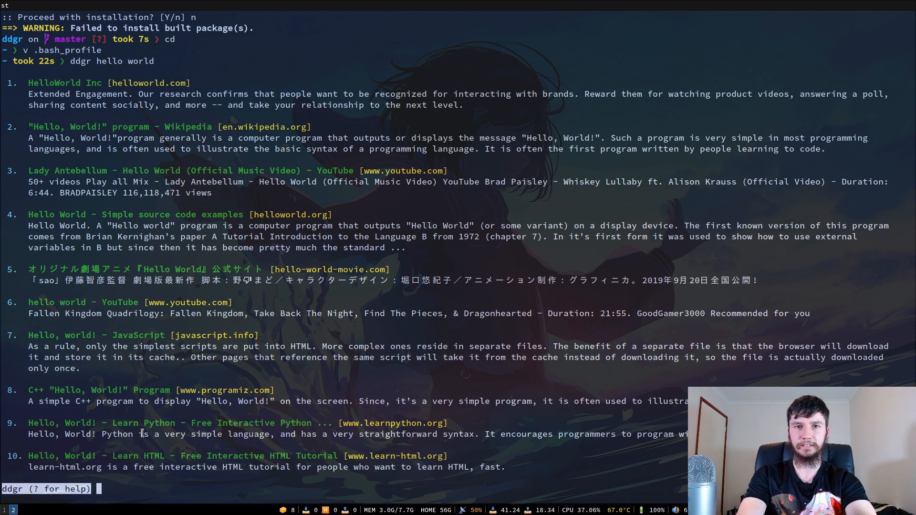
type("?")
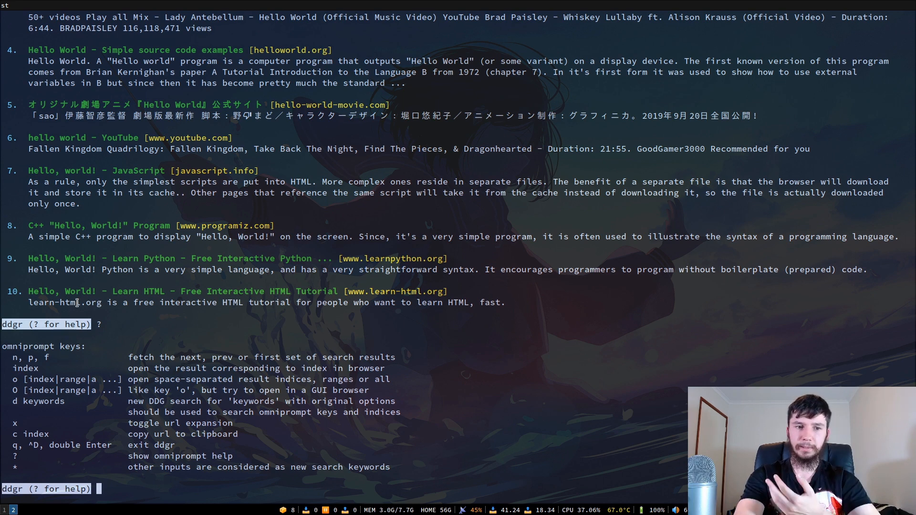
type("n")
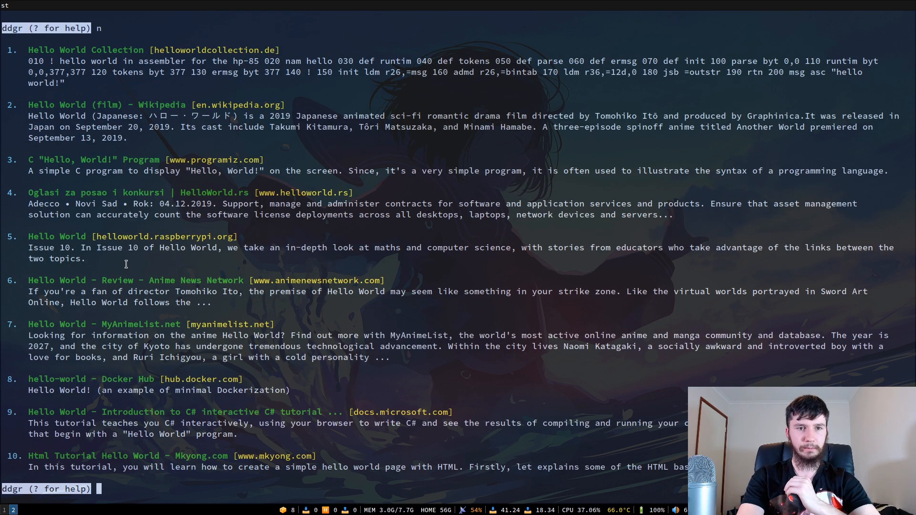
type("p")
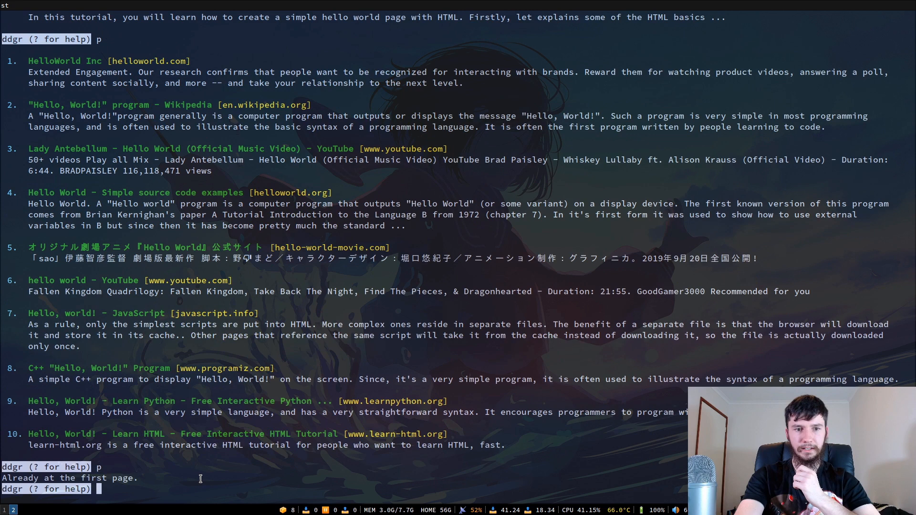
mouse_move(240, 456)
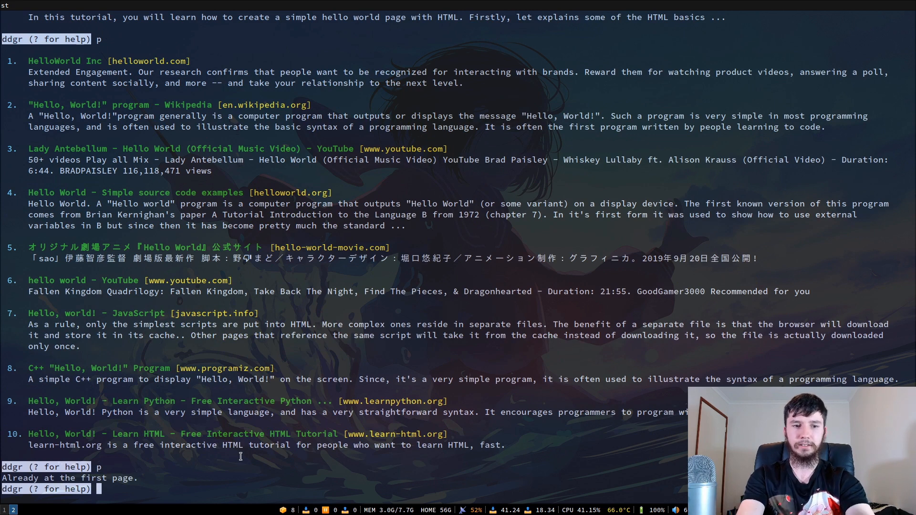
type("?")
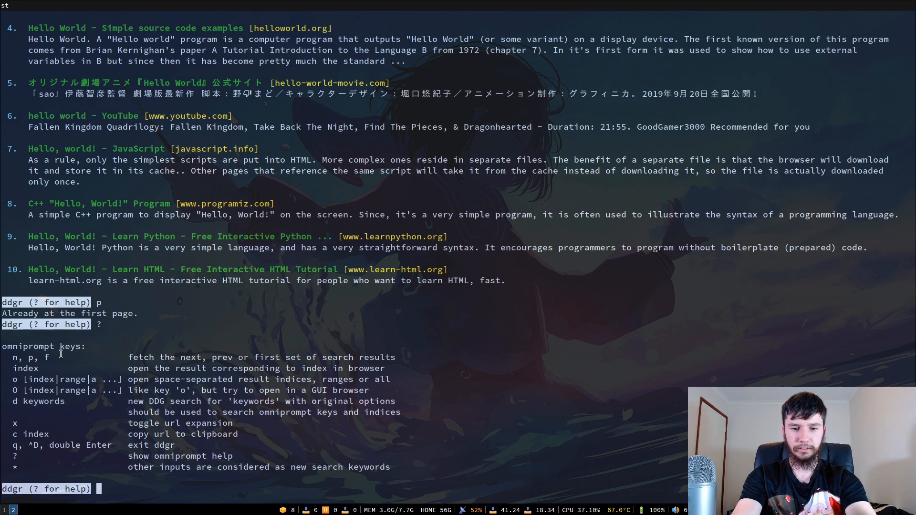
type("n")
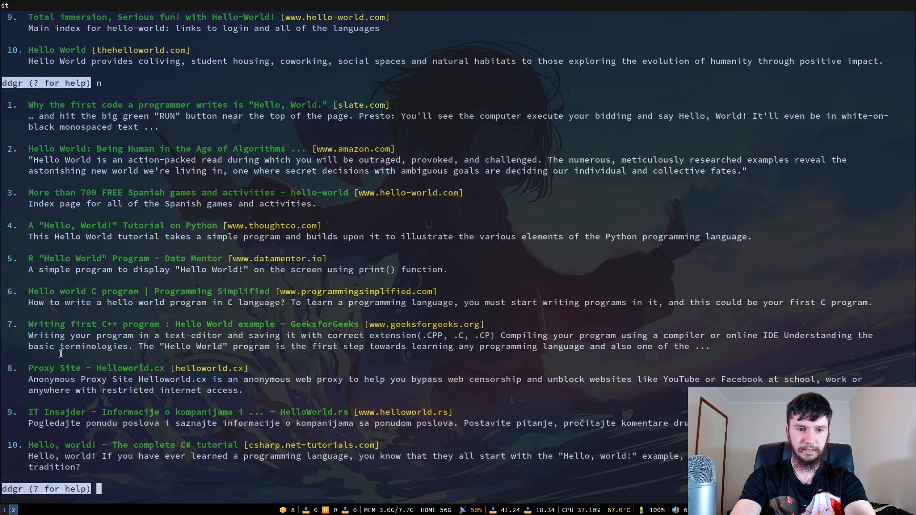
type("f")
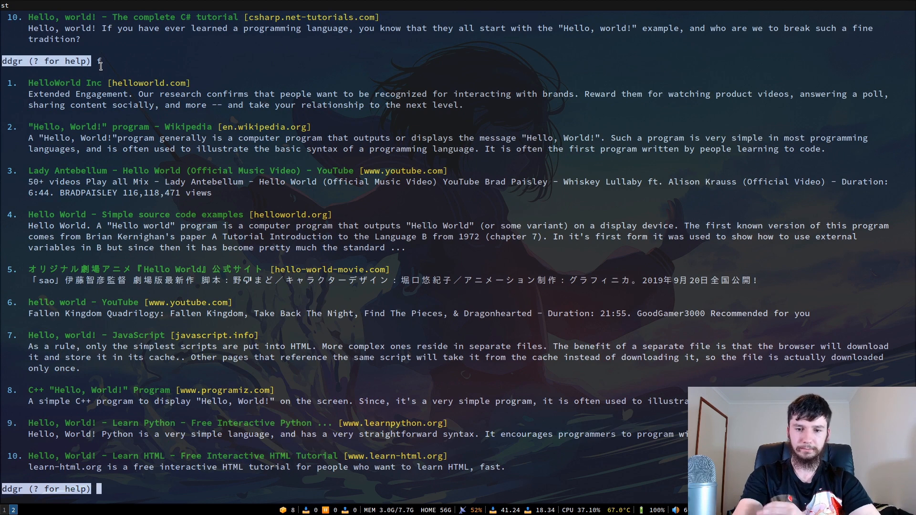
type("?")
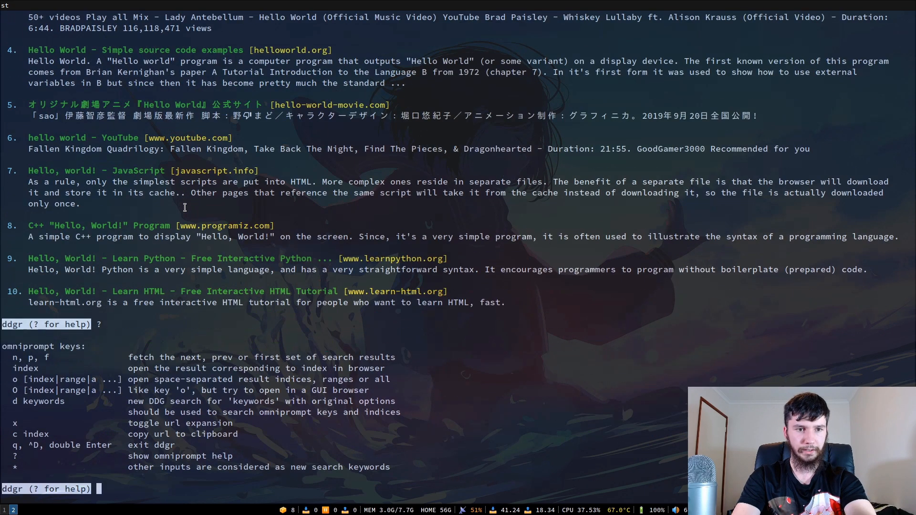
Open result 1, try o 1,3 and o 1-3, then copy a URL with c 0 and c 1
type("1")
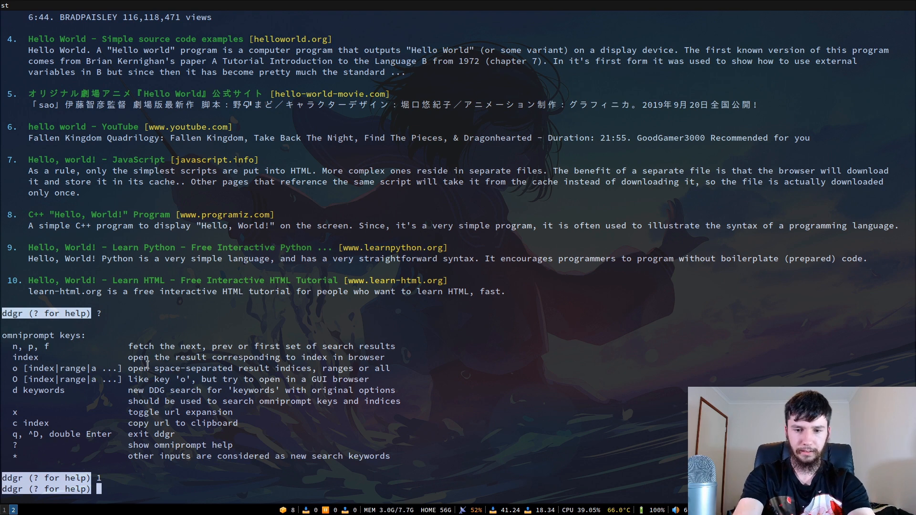
type("o 1,3")
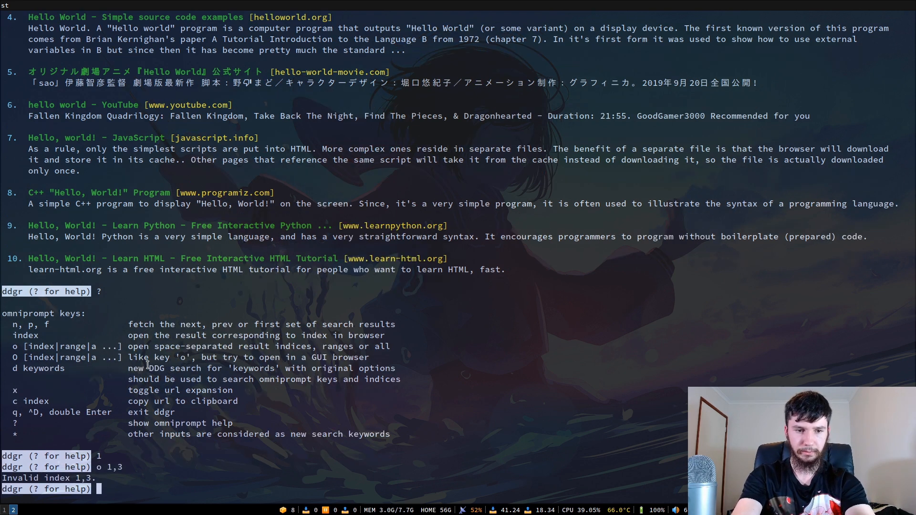
type("o 1-3")
type("c")
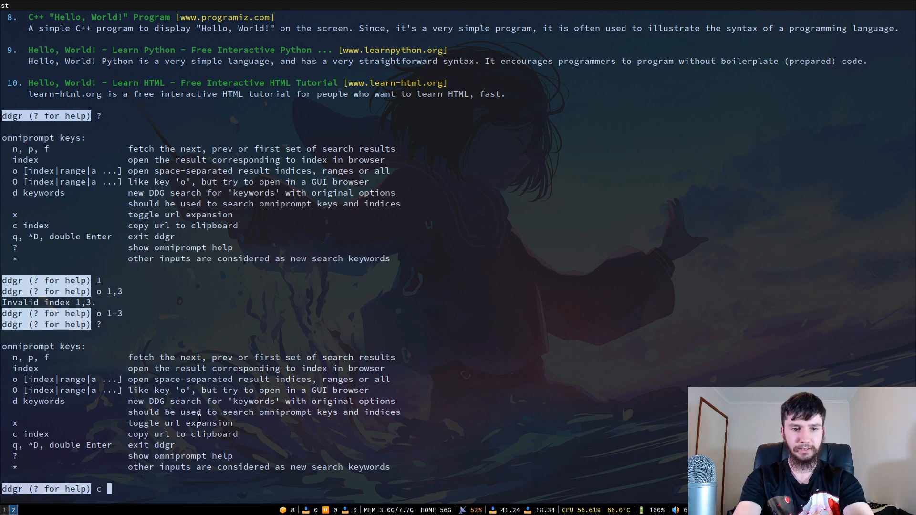
type("0")
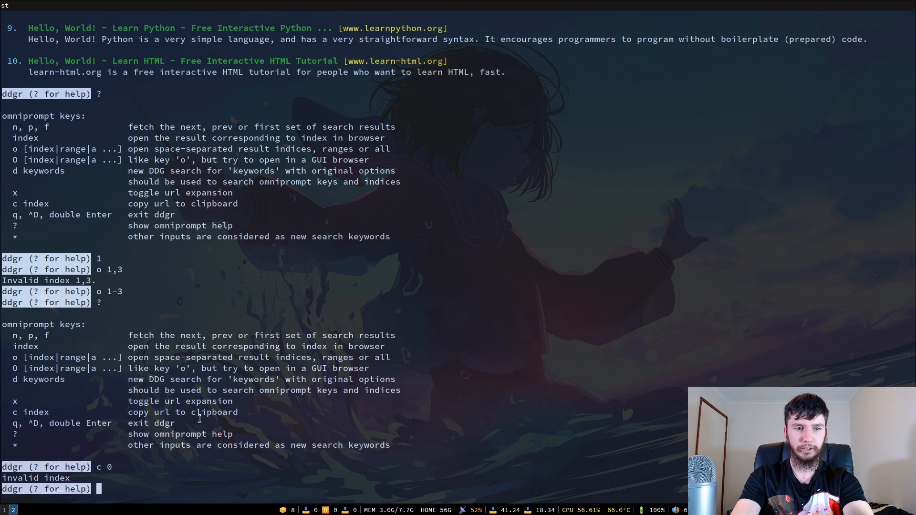
type("c 1")
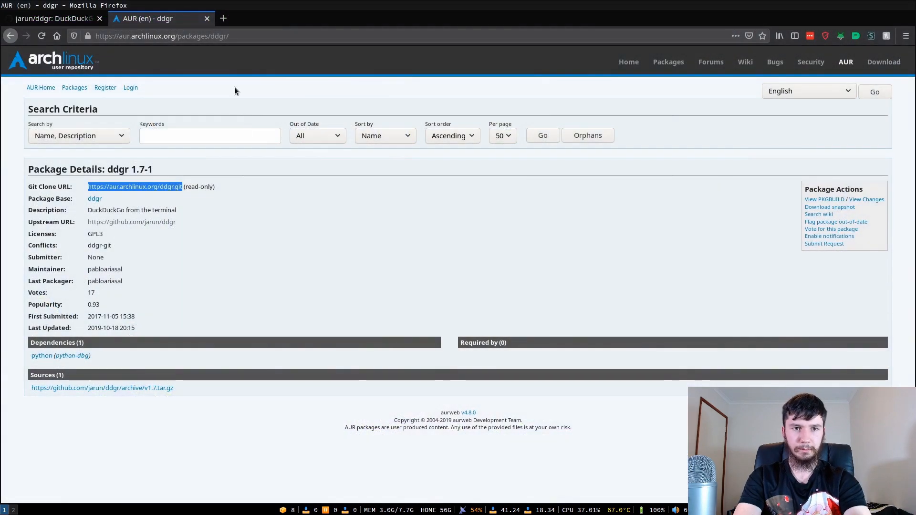
left_click(209, 135)
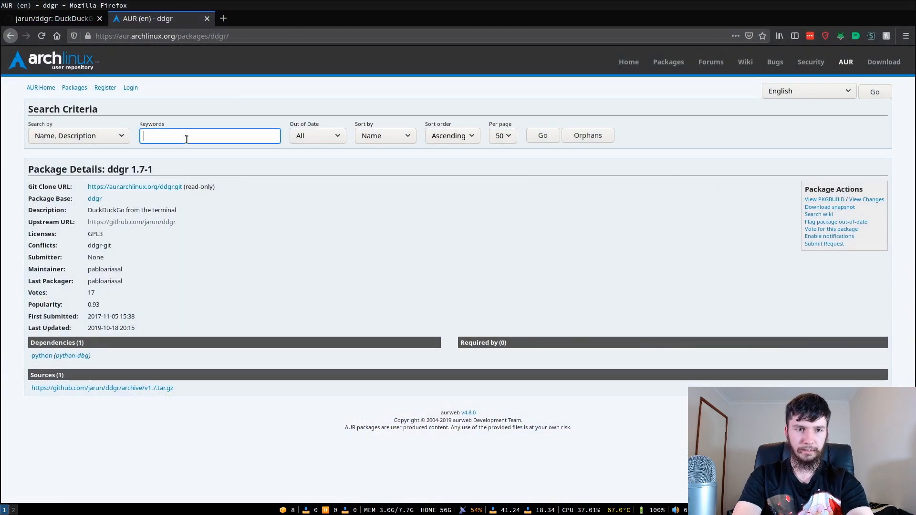
type("https://helloworld.com/")
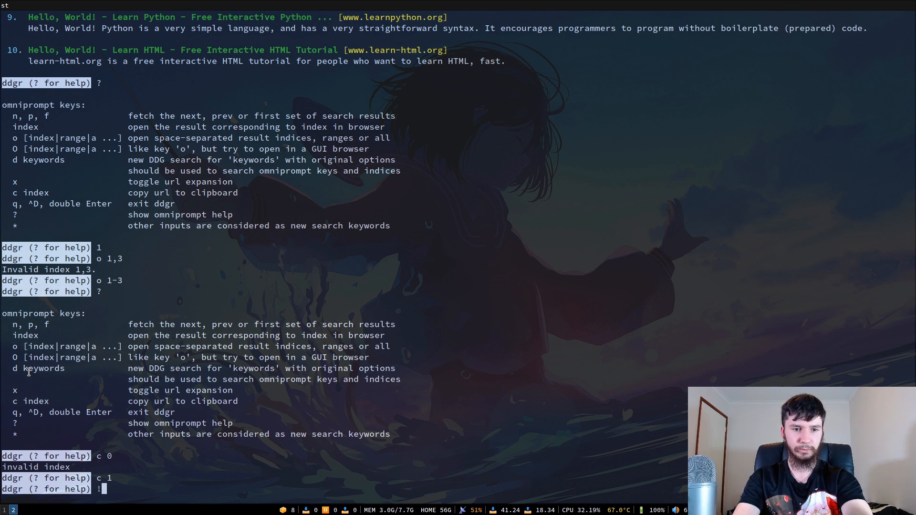
Begin the Amazon bang !a at the ddgr omniprompt
type("a")
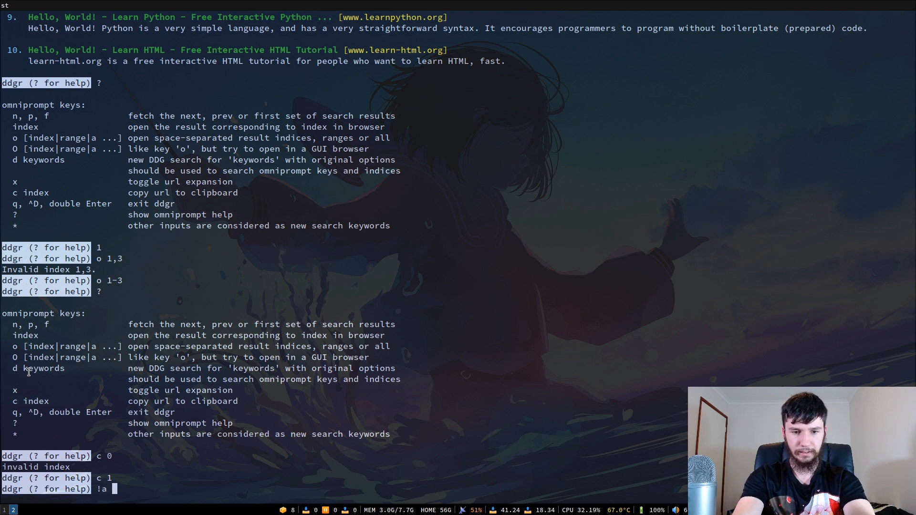
Run the !a shift bang search, view the Amazon results, then close that tab
type("shift")
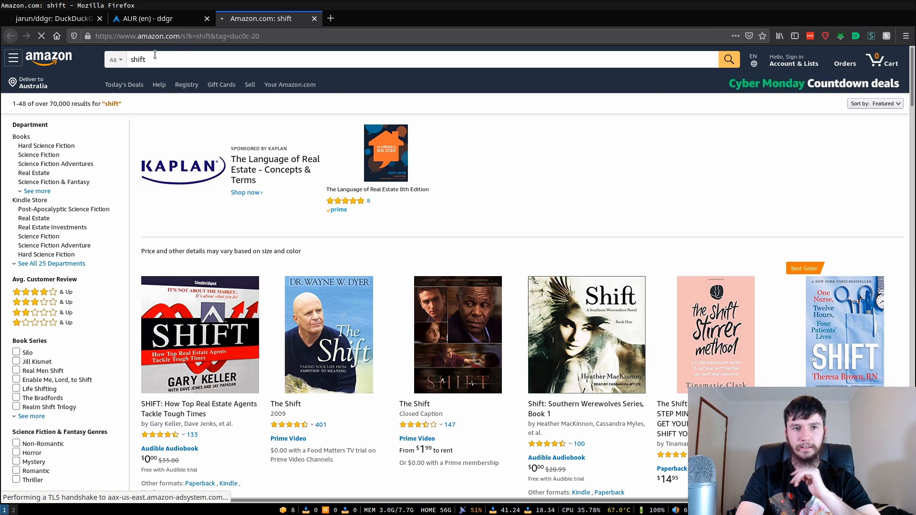
left_click(793, 63)
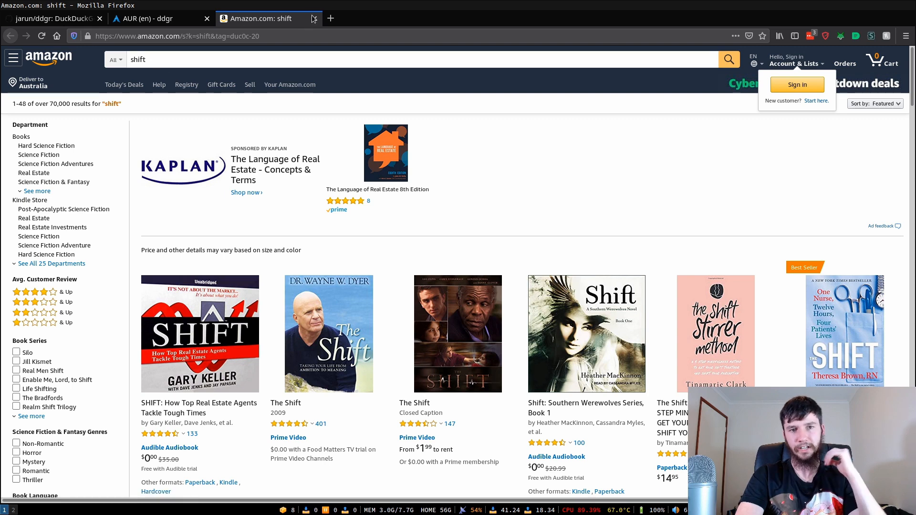
mouse_move(314, 18)
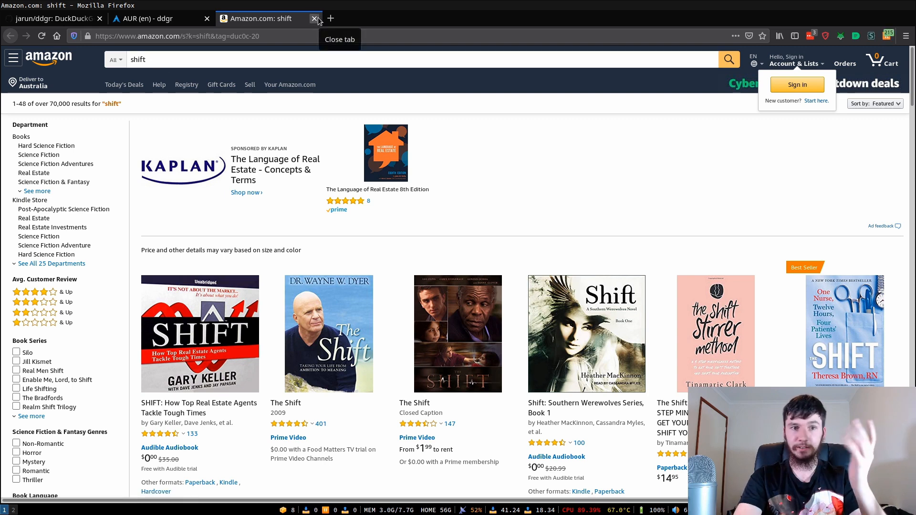
left_click(315, 18)
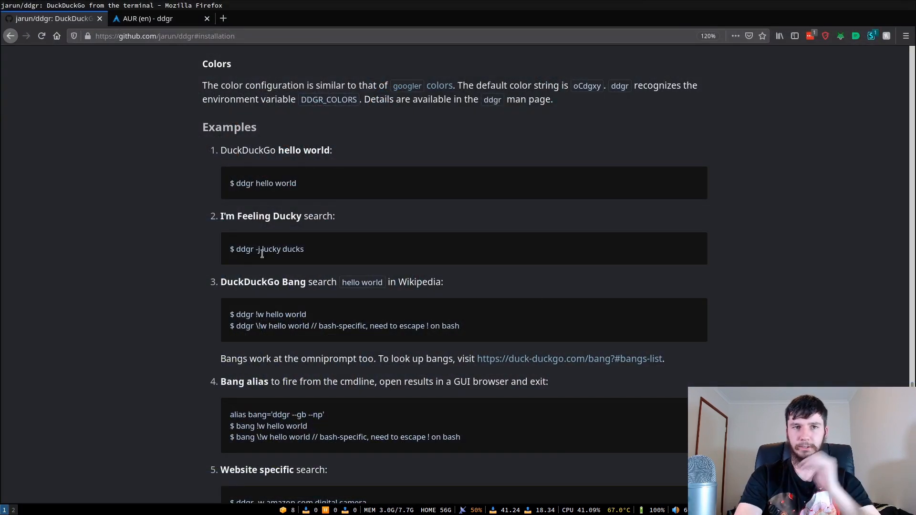
mouse_move(263, 249)
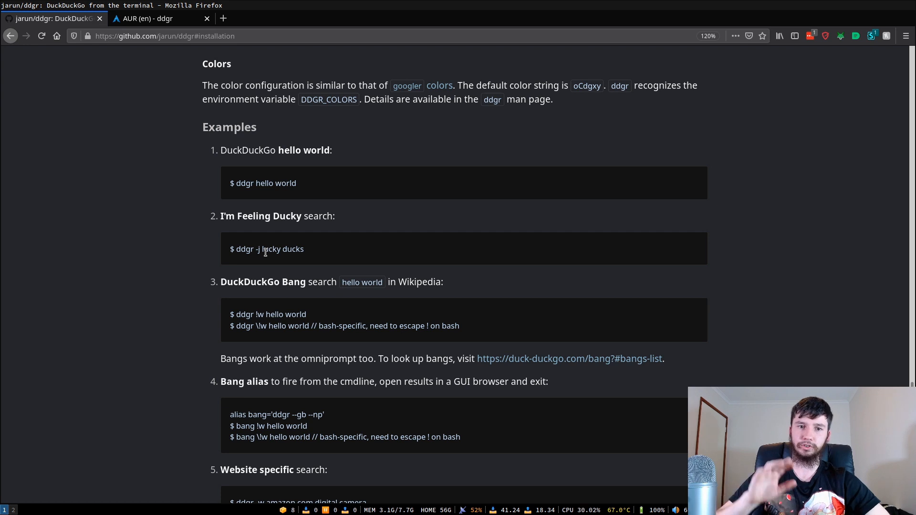
mouse_move(259, 239)
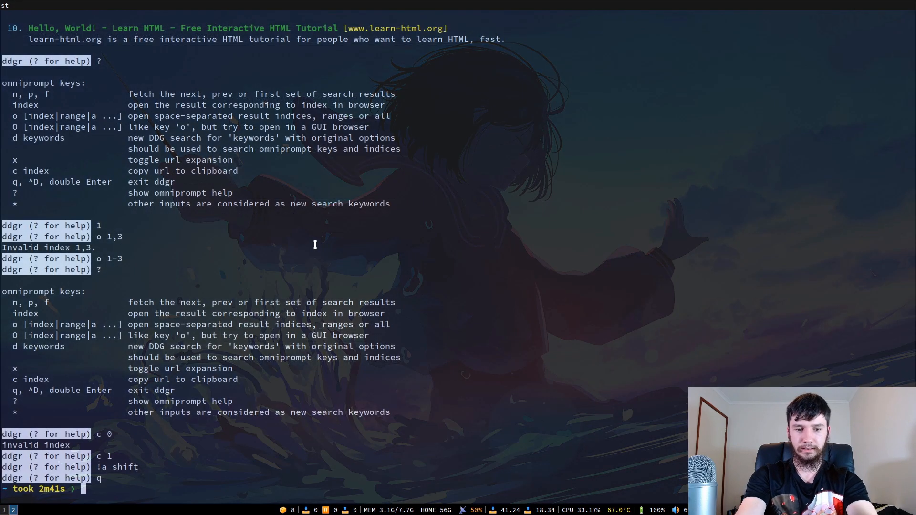
Run the lucky search "ddgr -j lucky ducks" and close the Lucky Duck site it opened
type("ddgr -j lucky ducks")
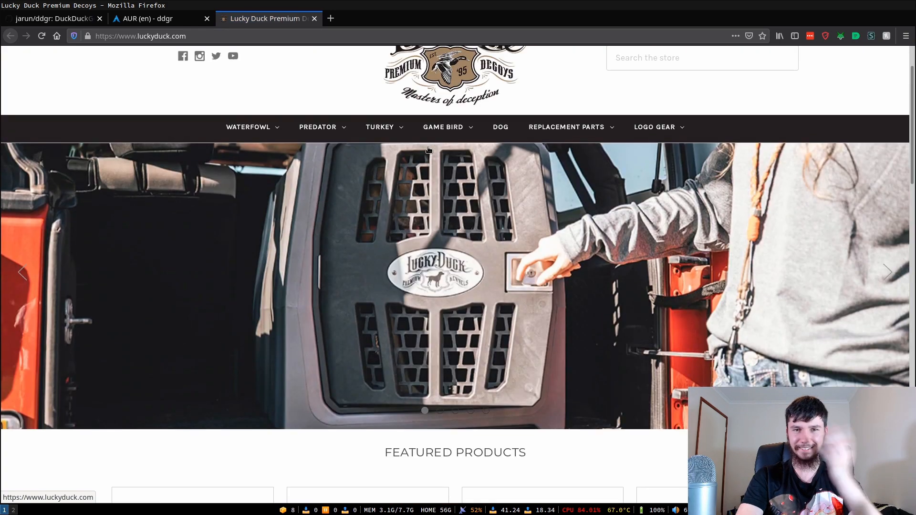
left_click(314, 18)
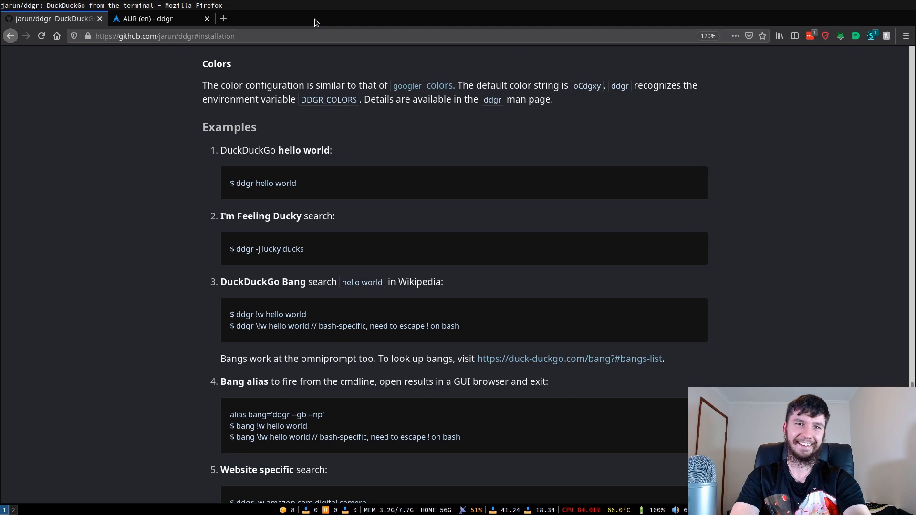
mouse_move(368, 251)
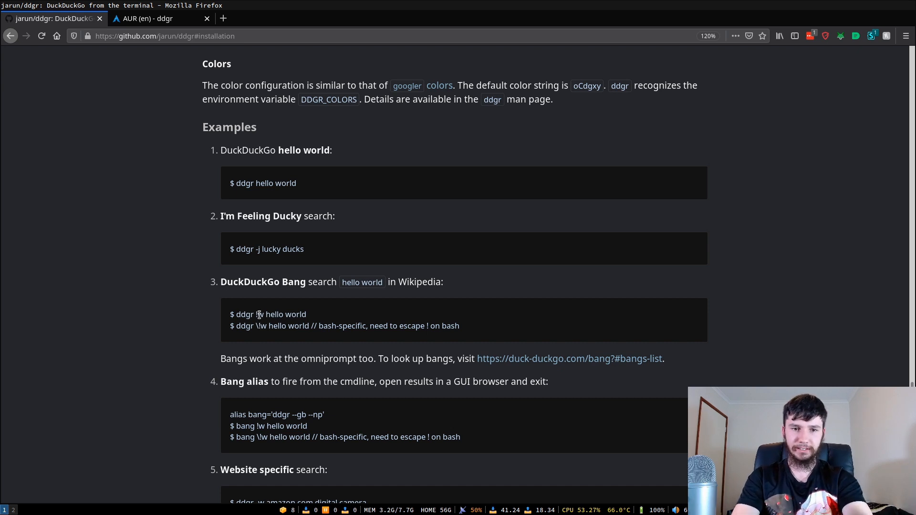
mouse_move(316, 323)
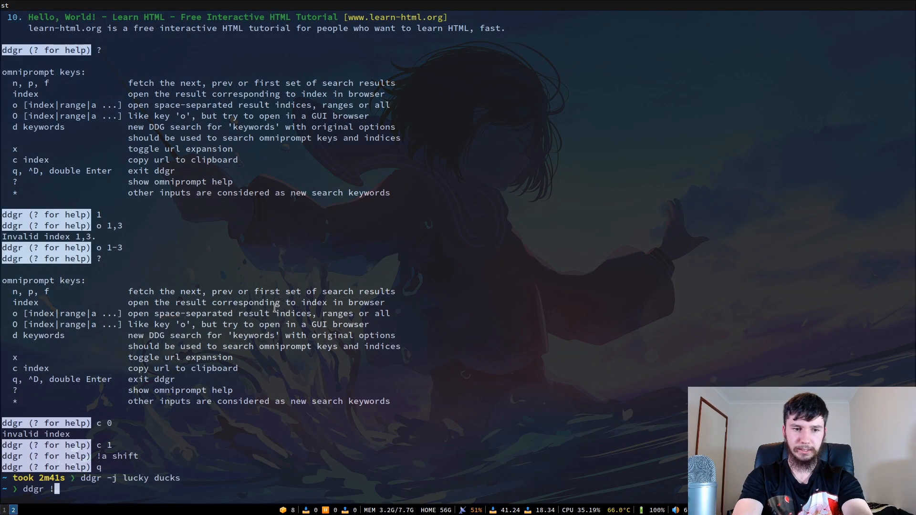
Attempt "ddgr !a light" unescaped in bash, hitting the event-not-found error
type("a light")
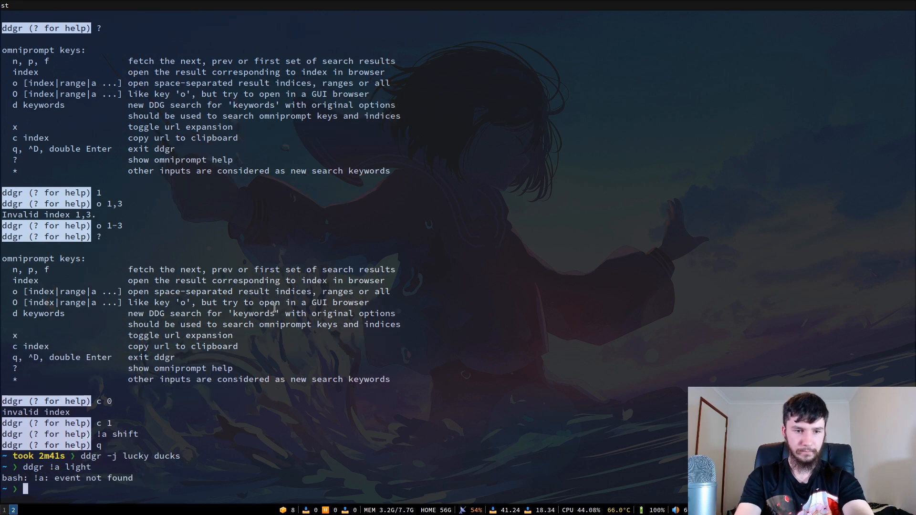
type("ddgr -j lucky ducks")
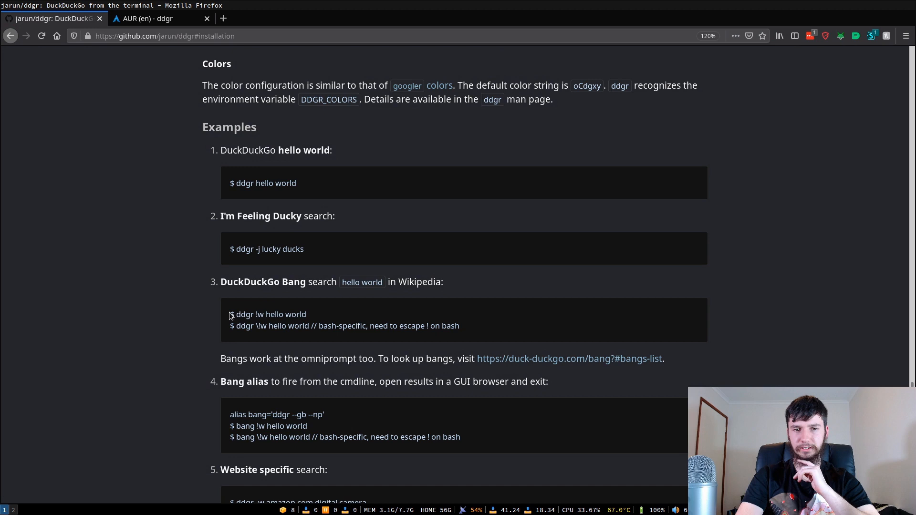
mouse_move(514, 308)
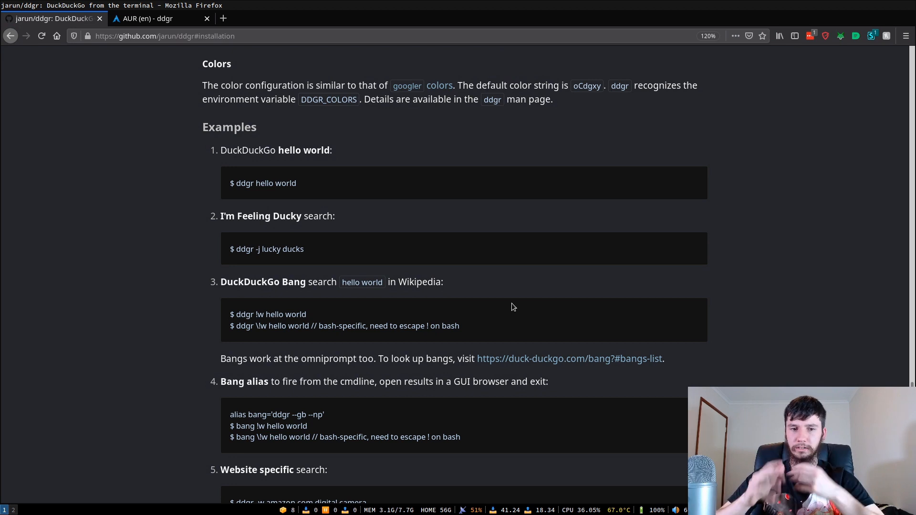
Select the README's "ddgr -w amazon.com digital camera" example for reuse
scroll("down", 3)
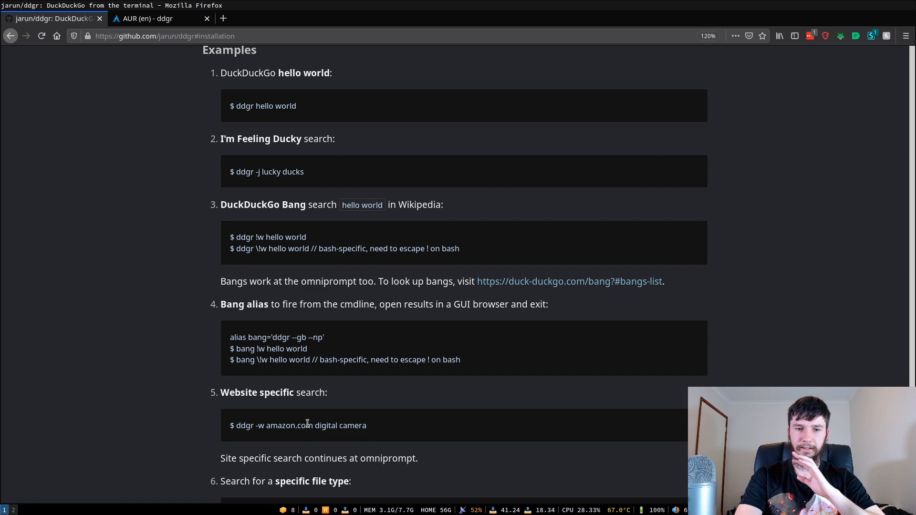
triple_click(298, 425)
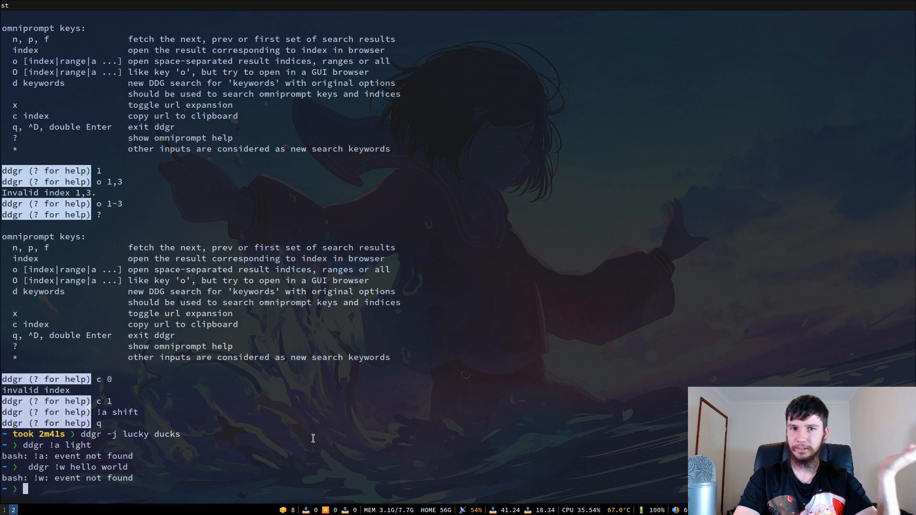
Search amazon.com only for digital camera with "ddgr -w" and send result 9 for opening
type("ddgr -w amazon.com digital camera")
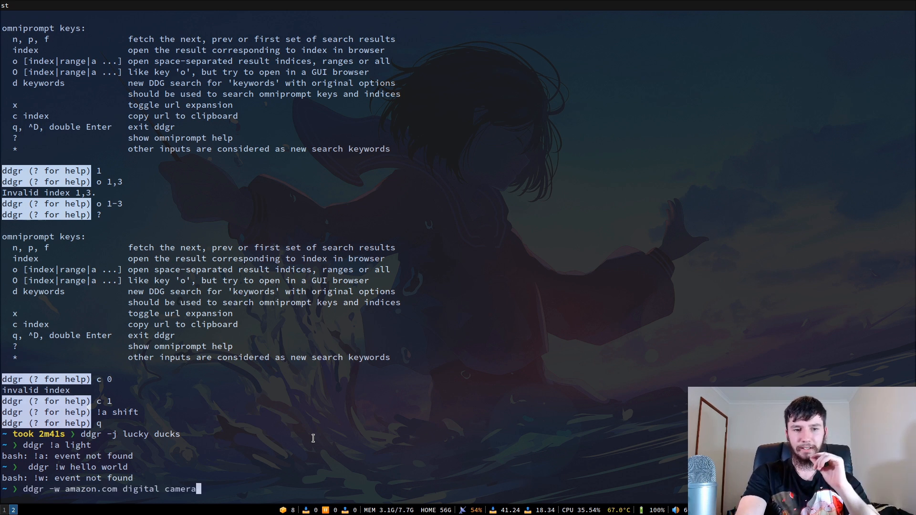
key("Return")
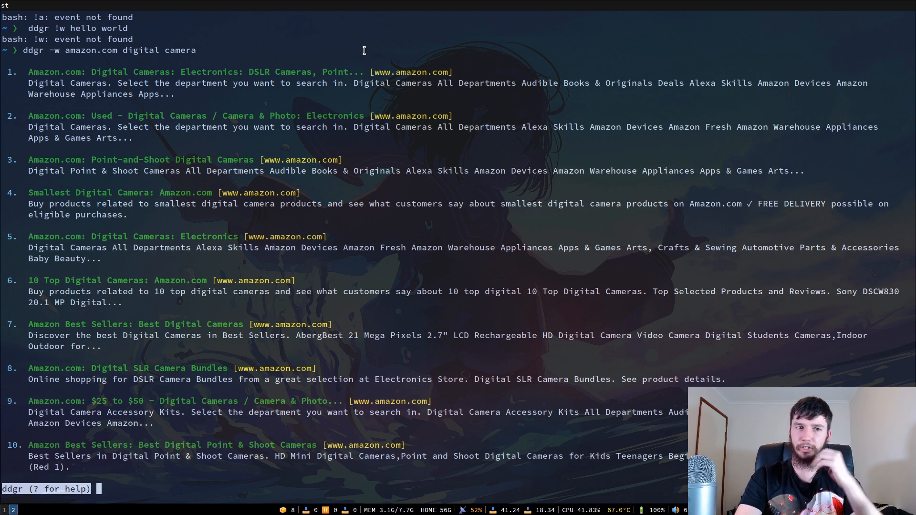
mouse_move(325, 82)
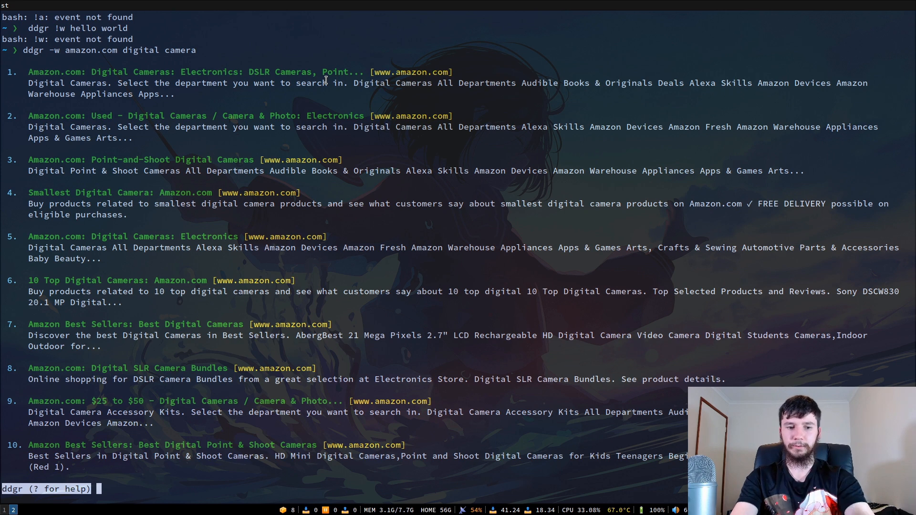
mouse_move(187, 363)
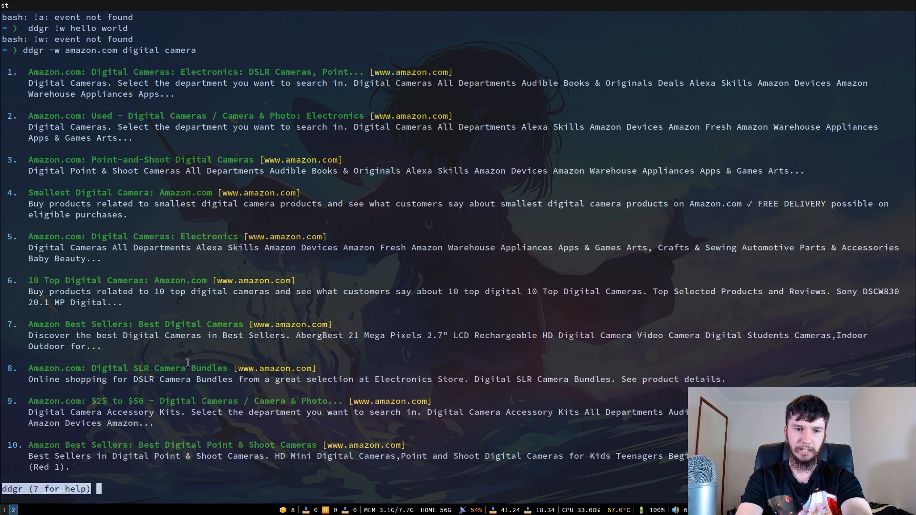
type("9")
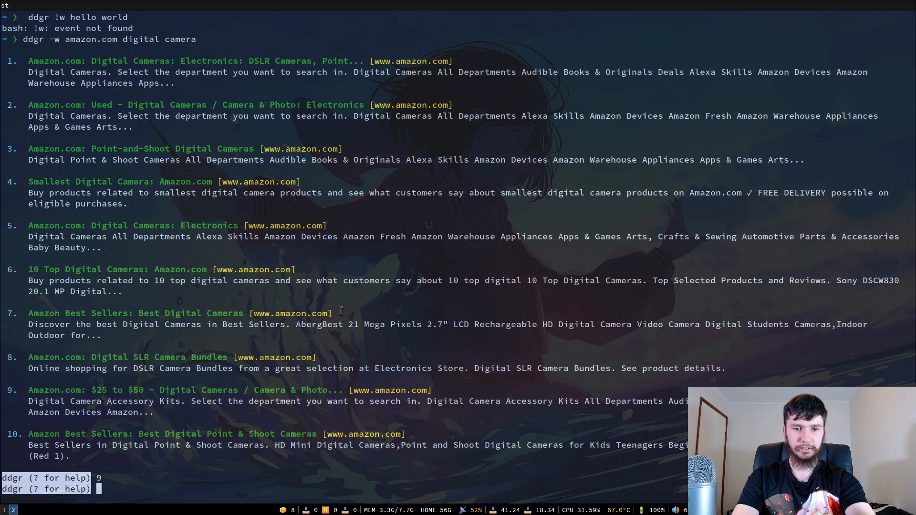
Search "instrumental filetype:mp3", view Amazon's Party (Instrumental) page, then close it
type("ddgr instrumental filetype:mp3")
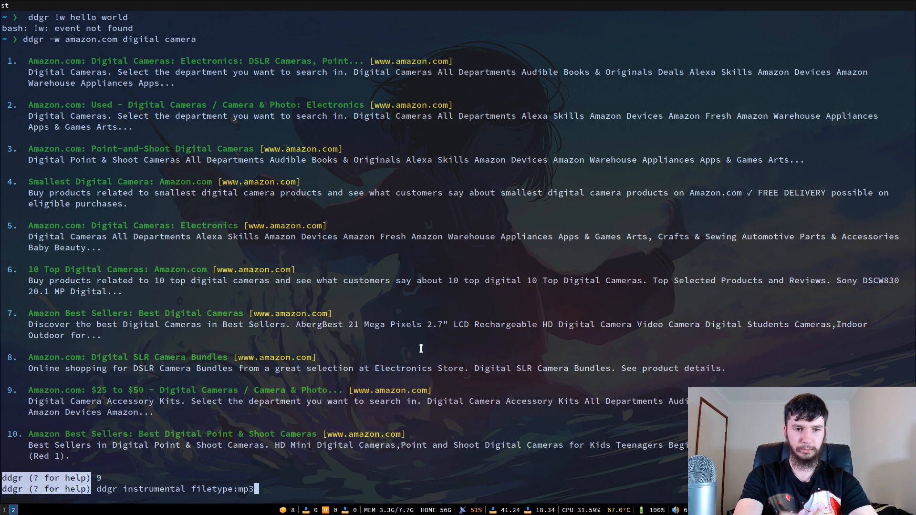
key("Return")
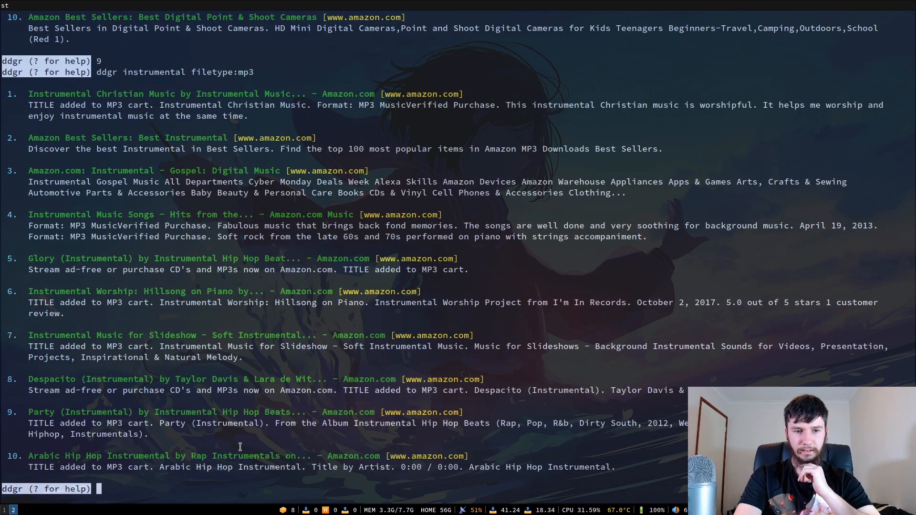
mouse_move(311, 113)
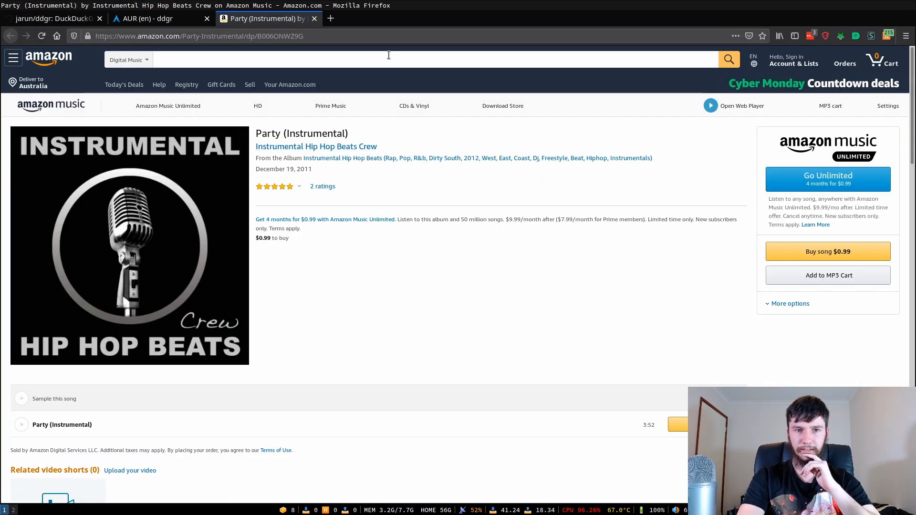
left_click(793, 63)
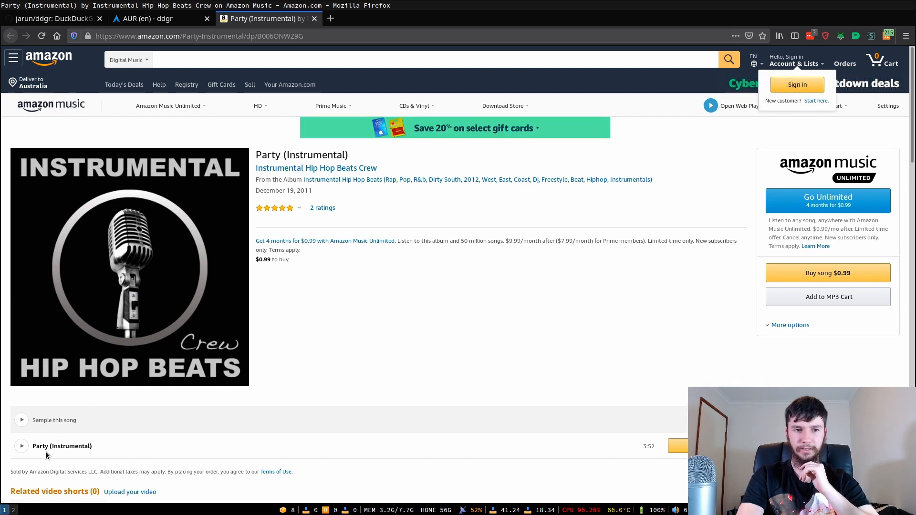
scroll("down", 3)
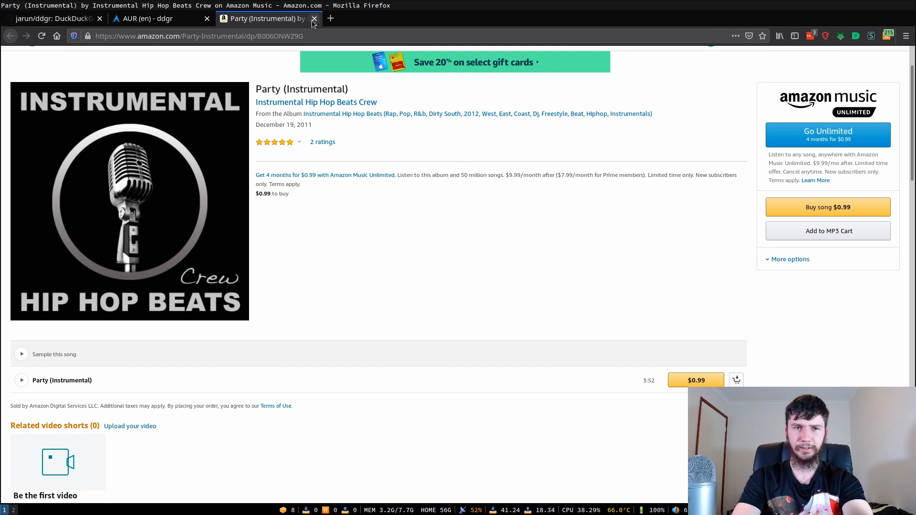
left_click(314, 18)
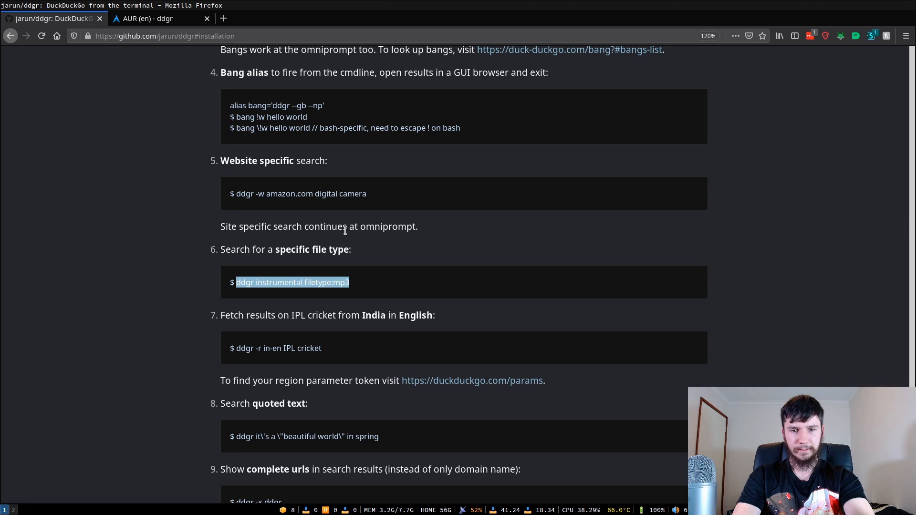
Run the India-English region search "ddgr -r in-en IPL cricket"
scroll("down", 3)
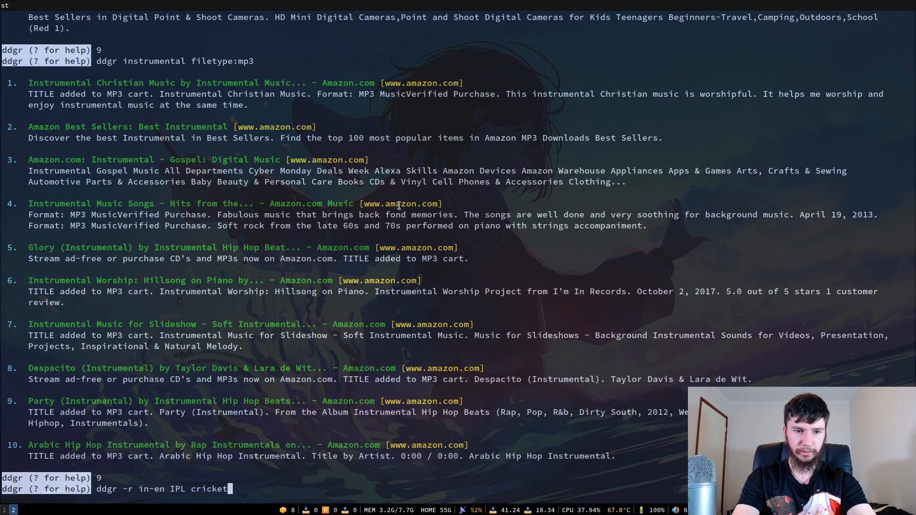
key("BackSpace")
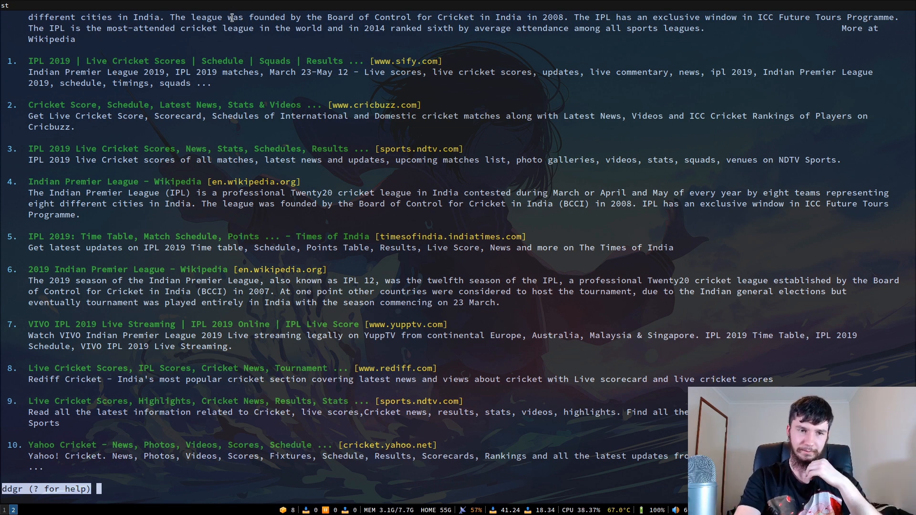
Open result 5, the Times of India IPL 2019 page, look it over and close it
type("5")
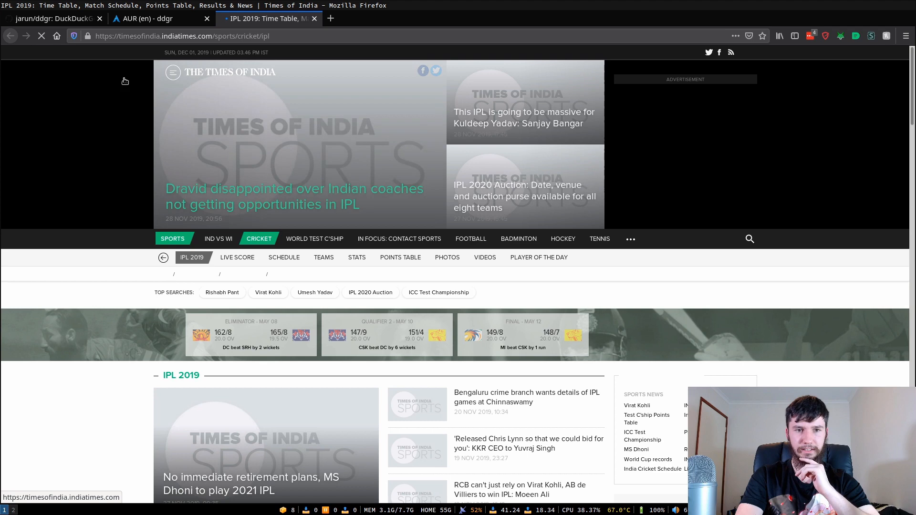
scroll("down", 3)
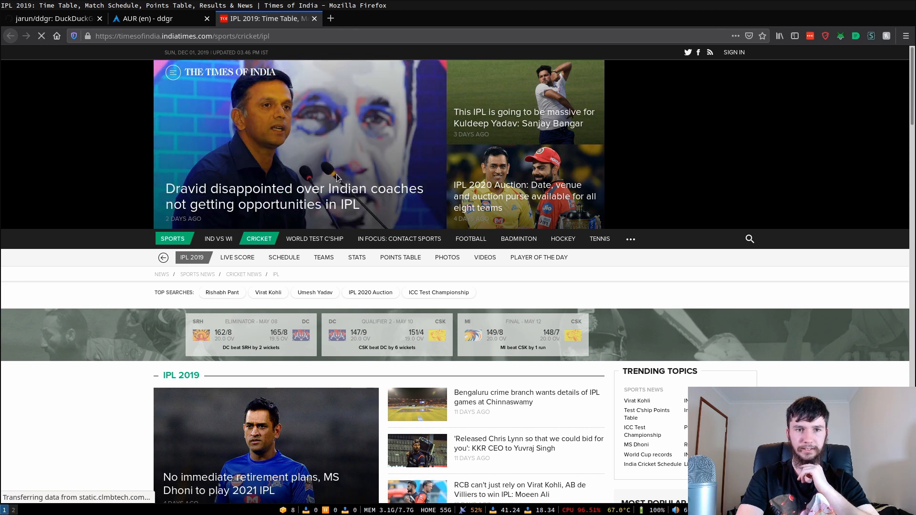
left_click(52, 18)
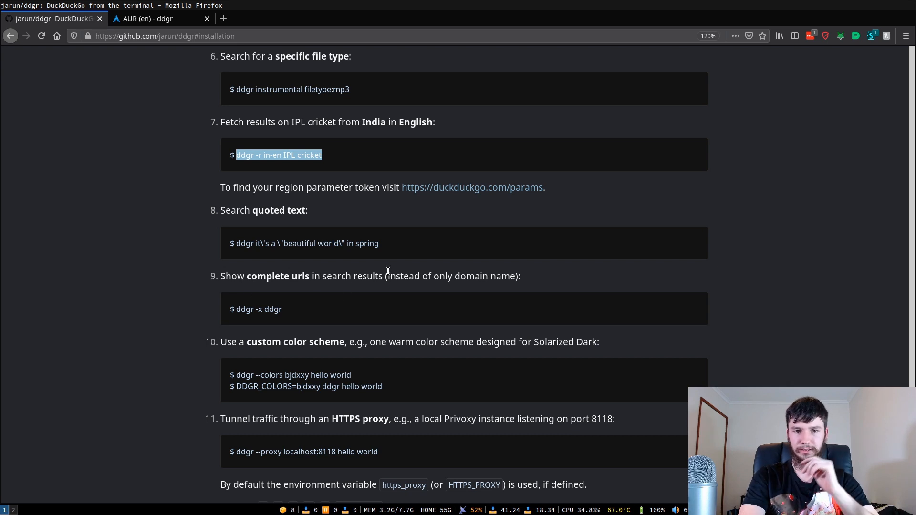
Pick up the README's -x example and enter "ddgr -x archlinux" for complete-URL results
double_click(273, 309)
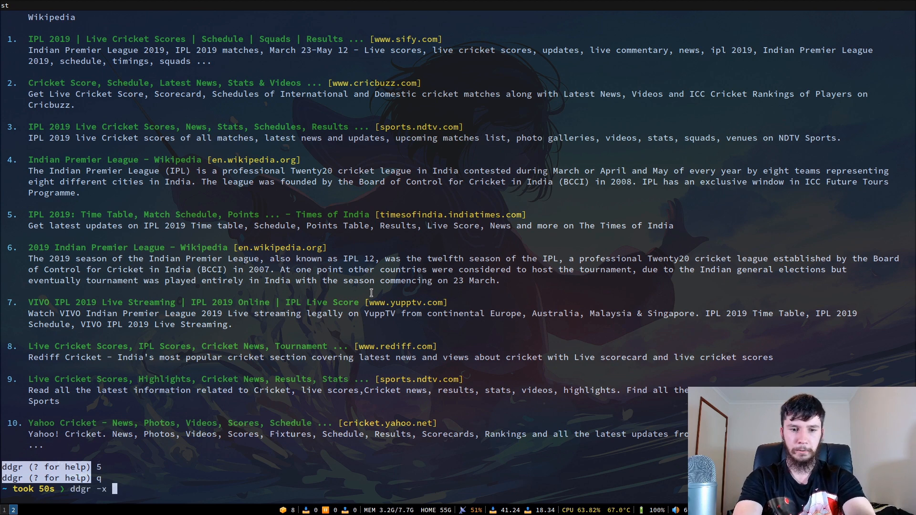
type("archlinux")
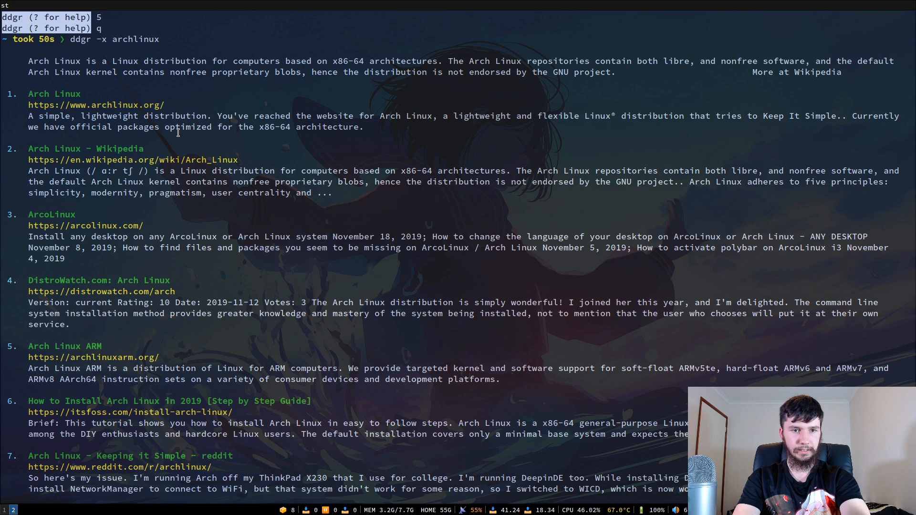
mouse_move(99, 234)
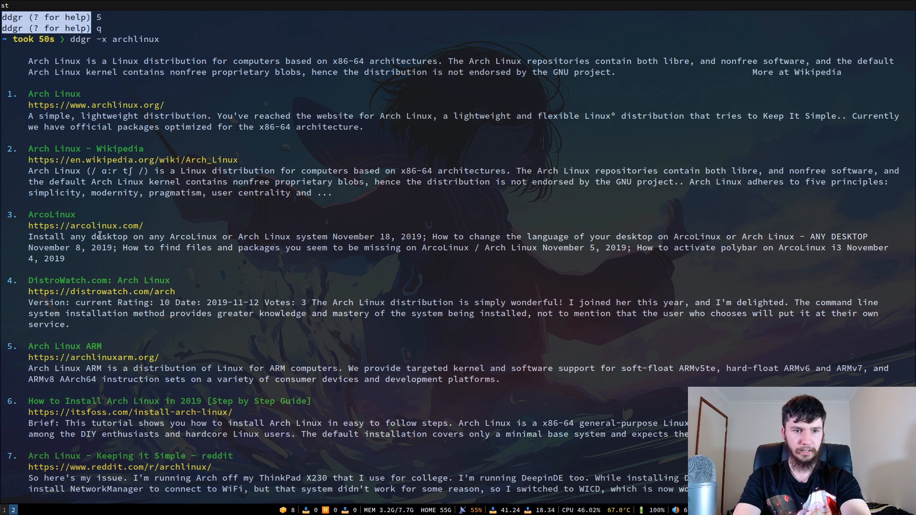
mouse_move(176, 349)
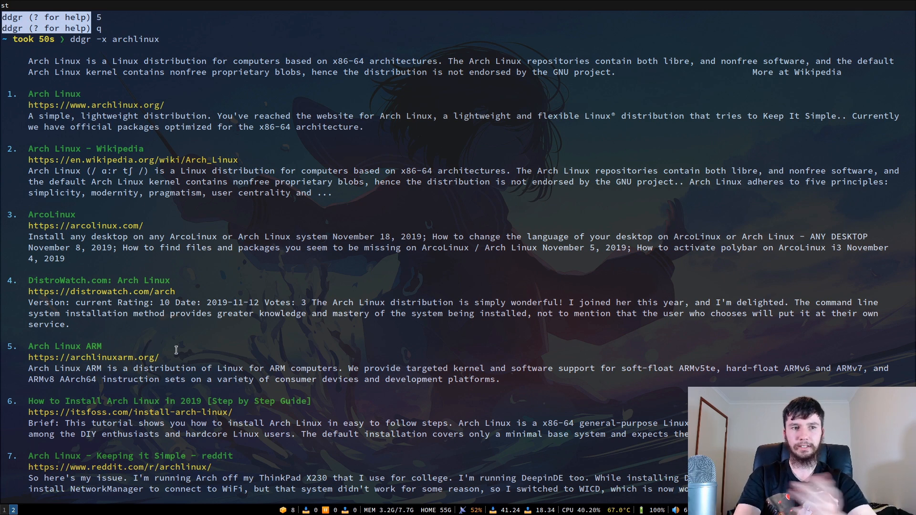
mouse_move(187, 349)
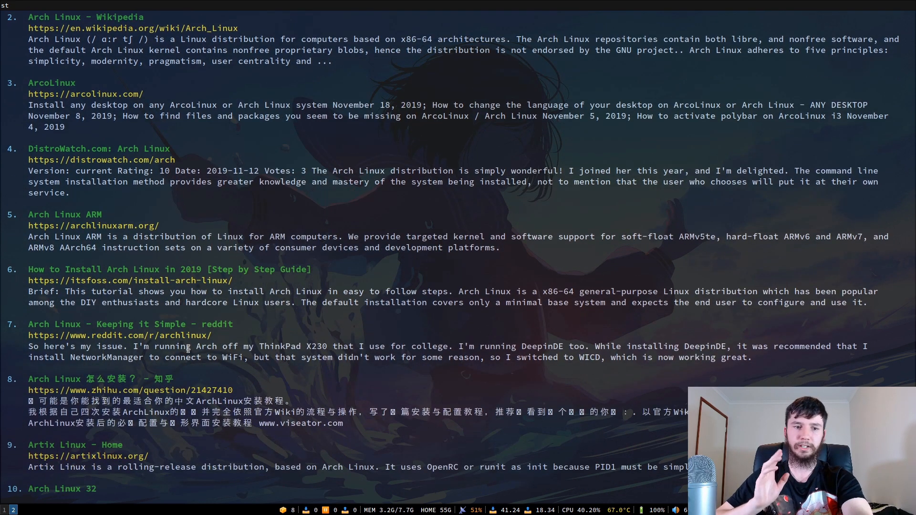
Scroll through the archlinux results listed with their full URLs
scroll("down", 3)
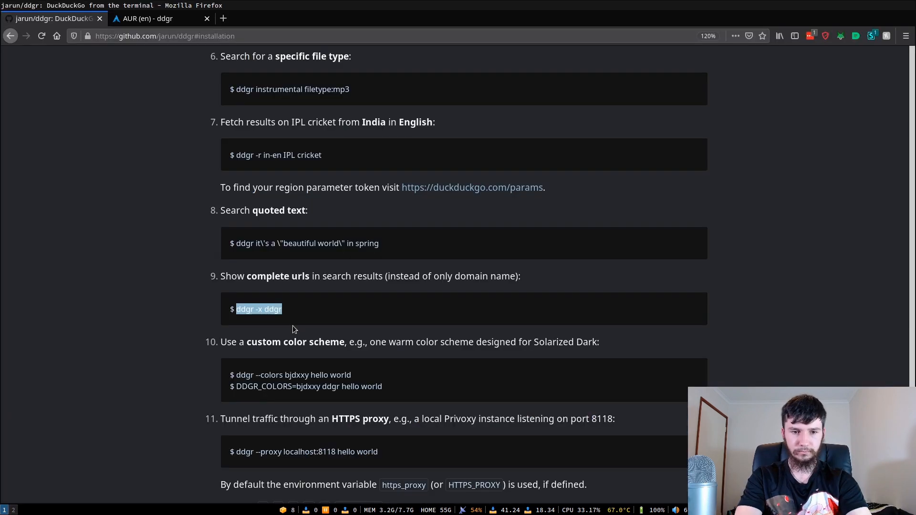
scroll("down", 3)
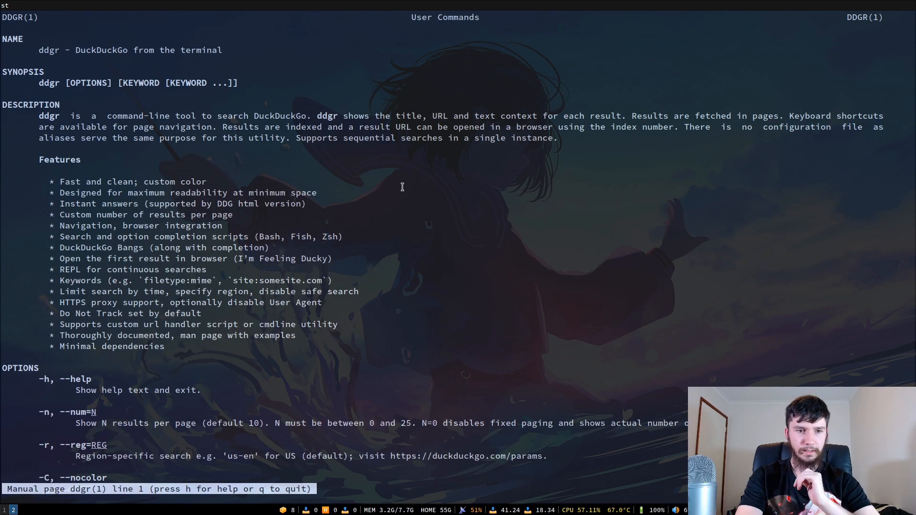
mouse_move(394, 189)
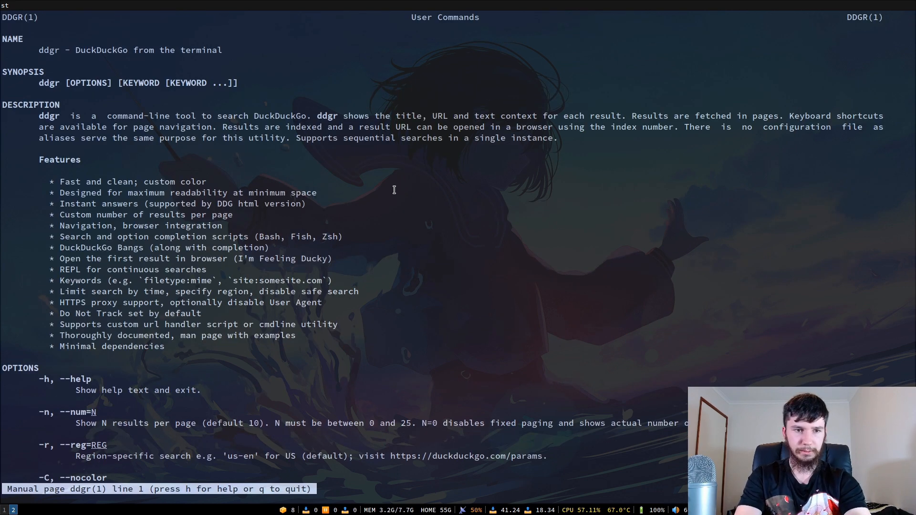
Read the ddgr man page down through its EXAMPLES section, then quit it with q
scroll("down", 3)
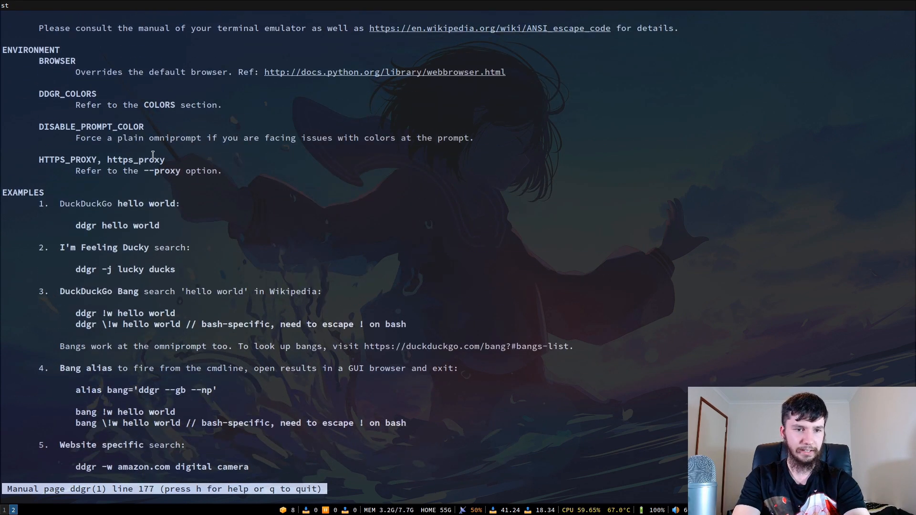
scroll("down", 3)
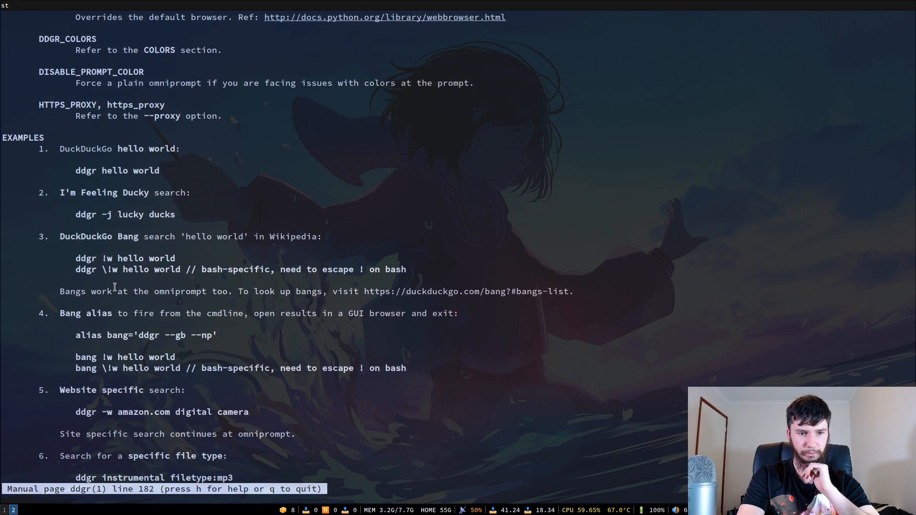
scroll("down", 3)
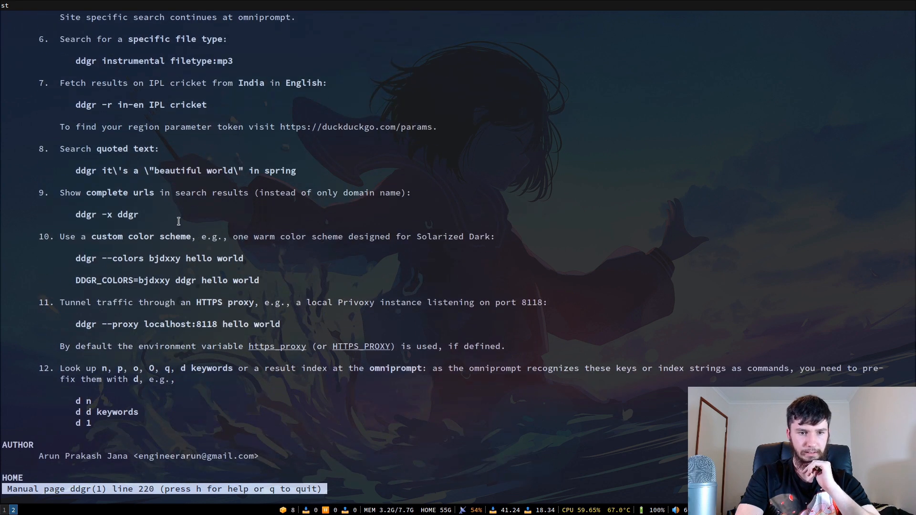
mouse_move(259, 321)
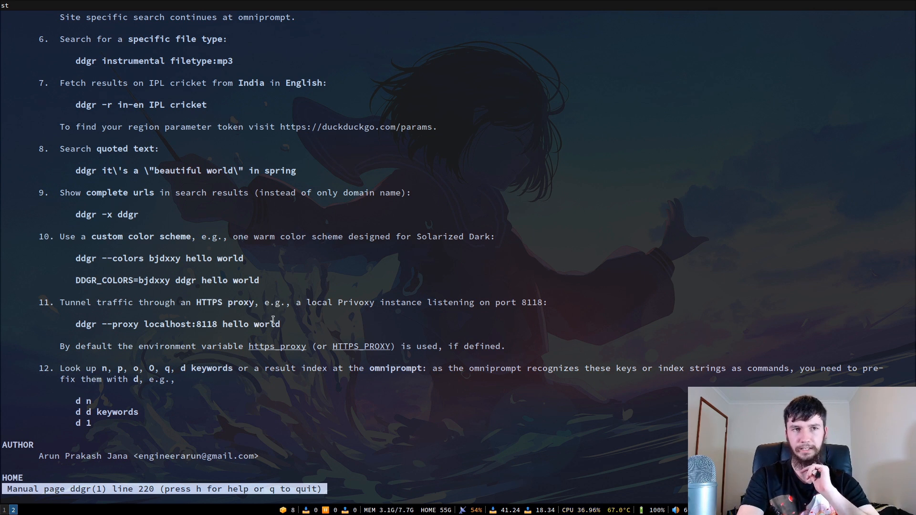
mouse_move(82, 320)
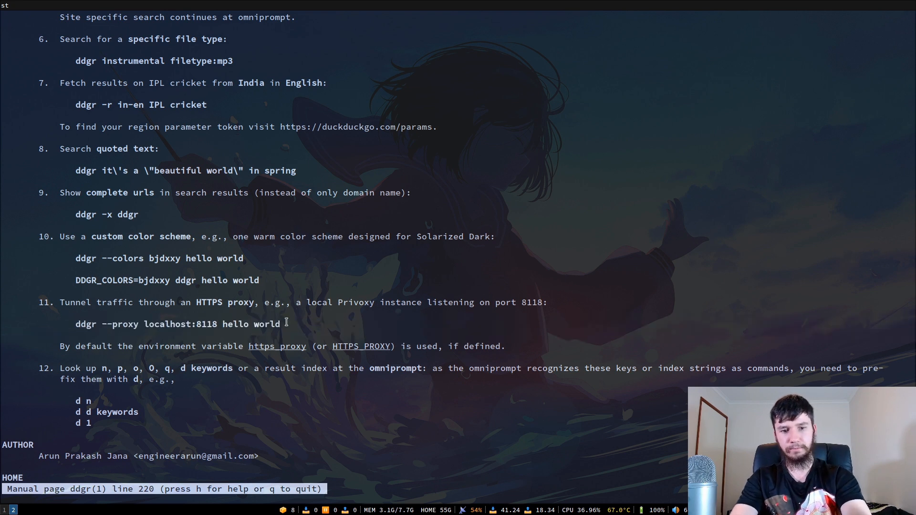
key("q")
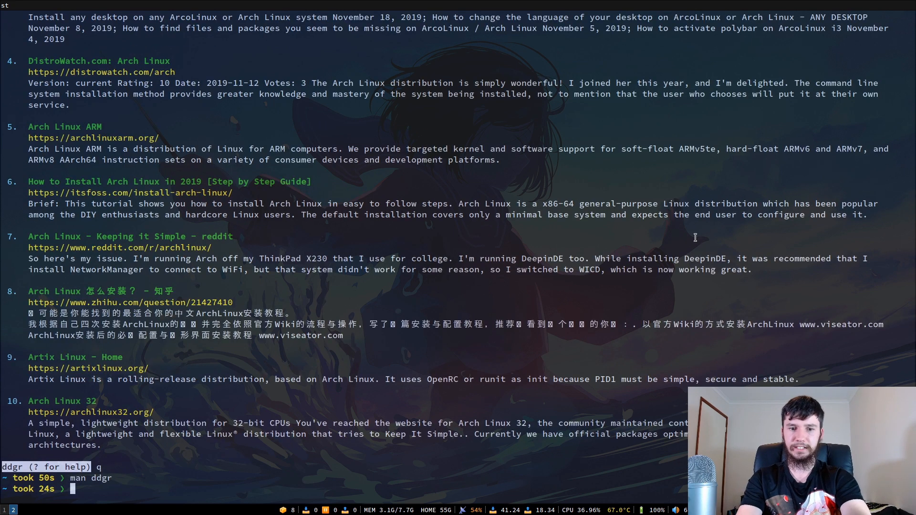